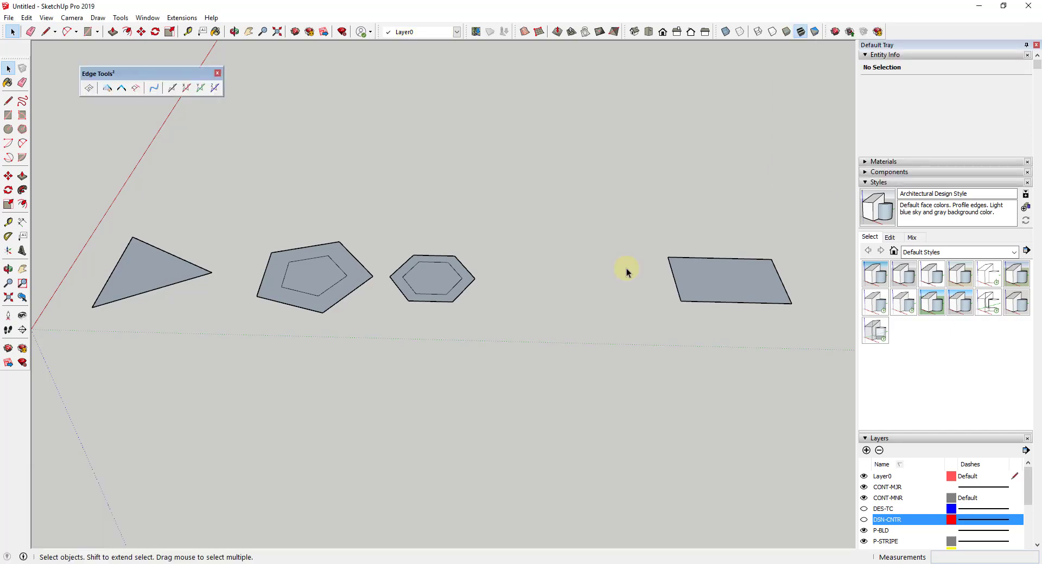
pyautogui.moveTo(691, 312)
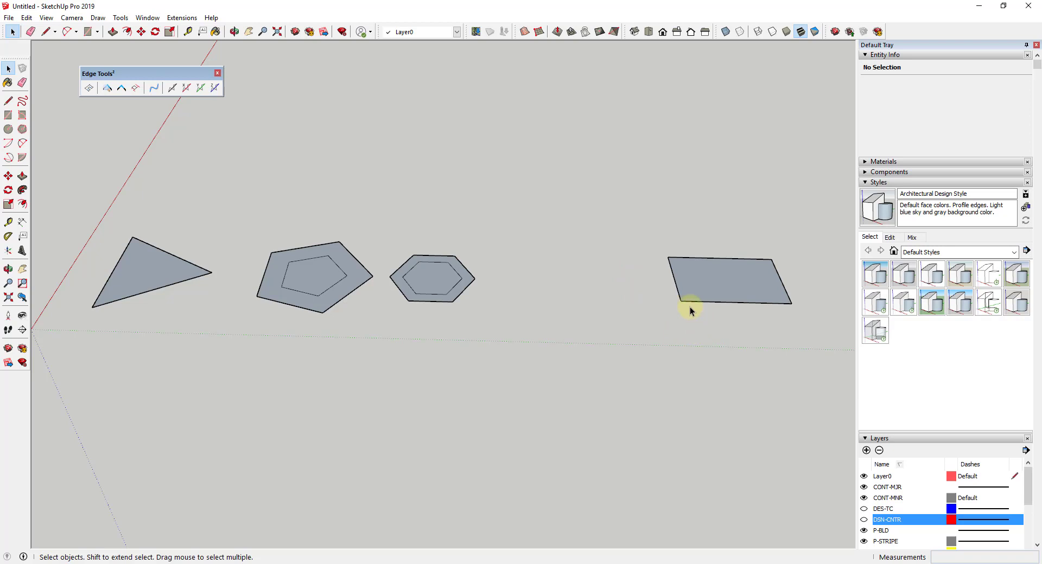
pyautogui.moveTo(203, 206)
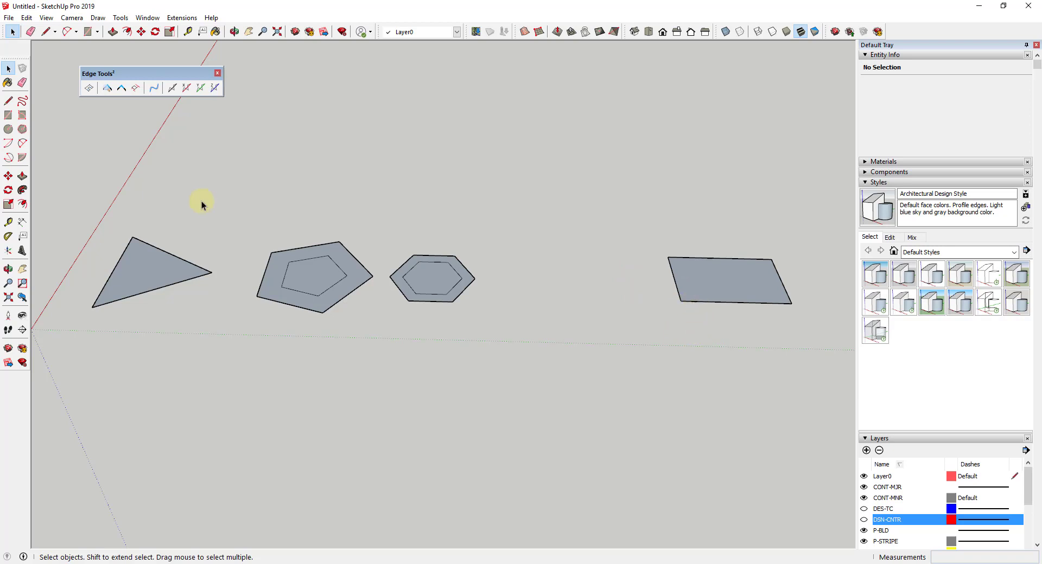
pyautogui.moveTo(197, 183)
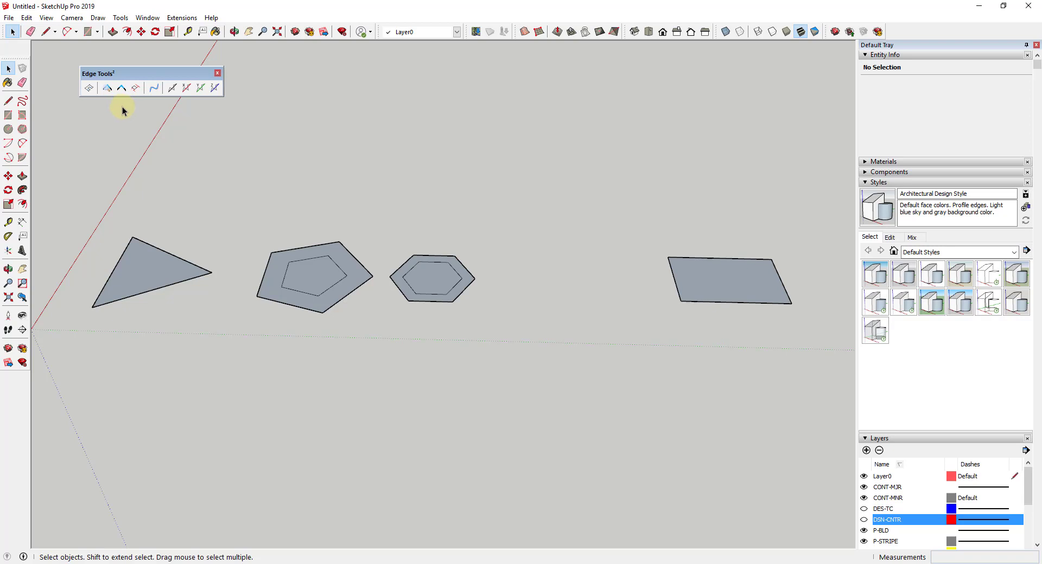
pyautogui.moveTo(194, 167)
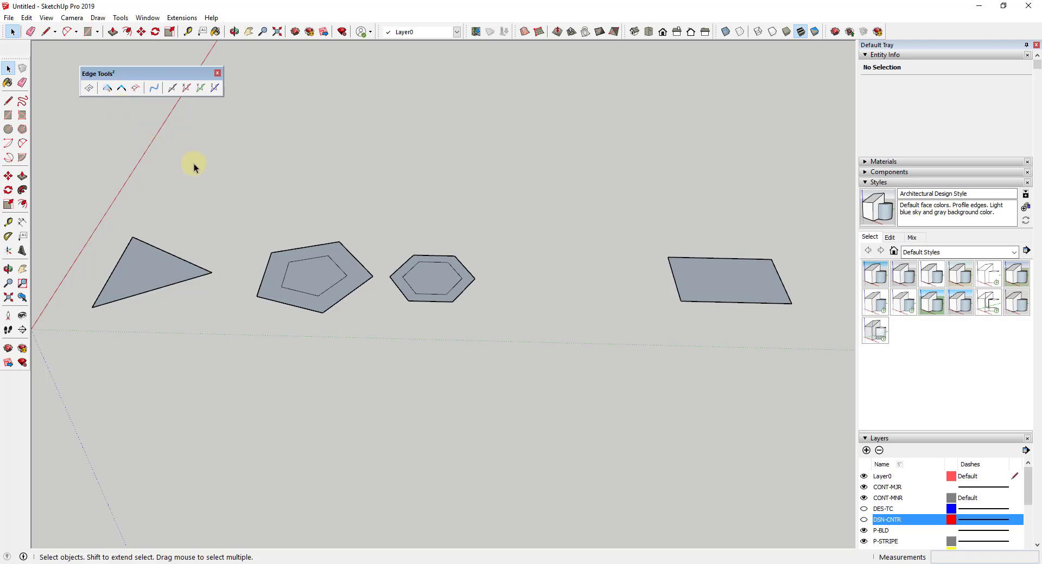
pyautogui.moveTo(225, 176)
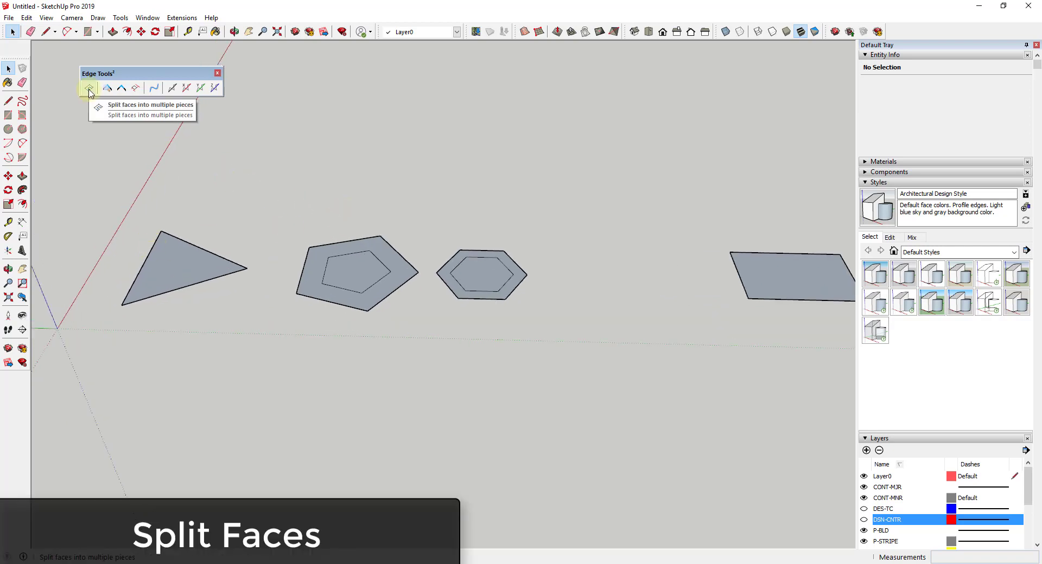
pyautogui.moveTo(90, 90)
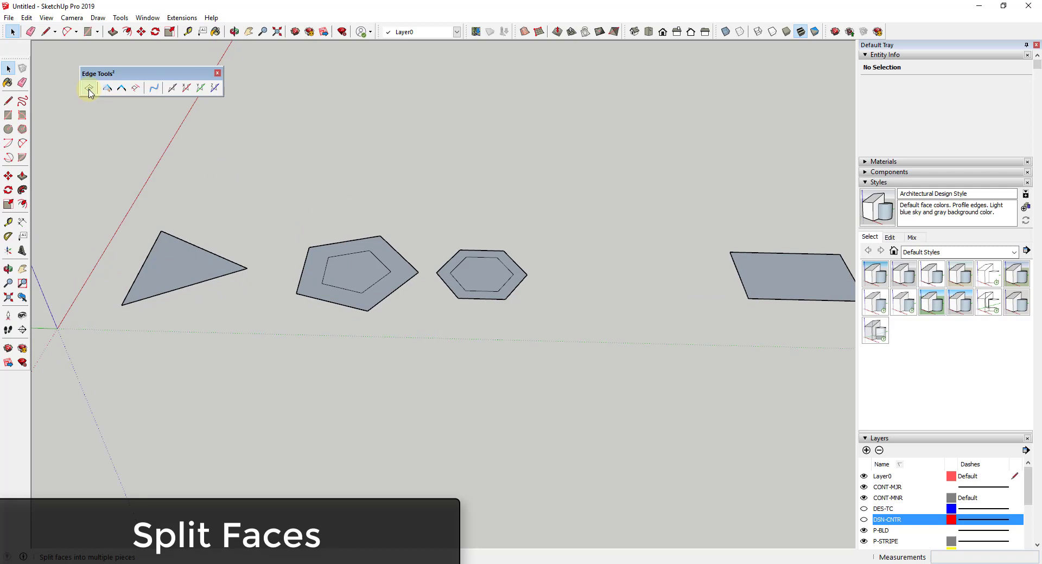
pyautogui.moveTo(88, 88)
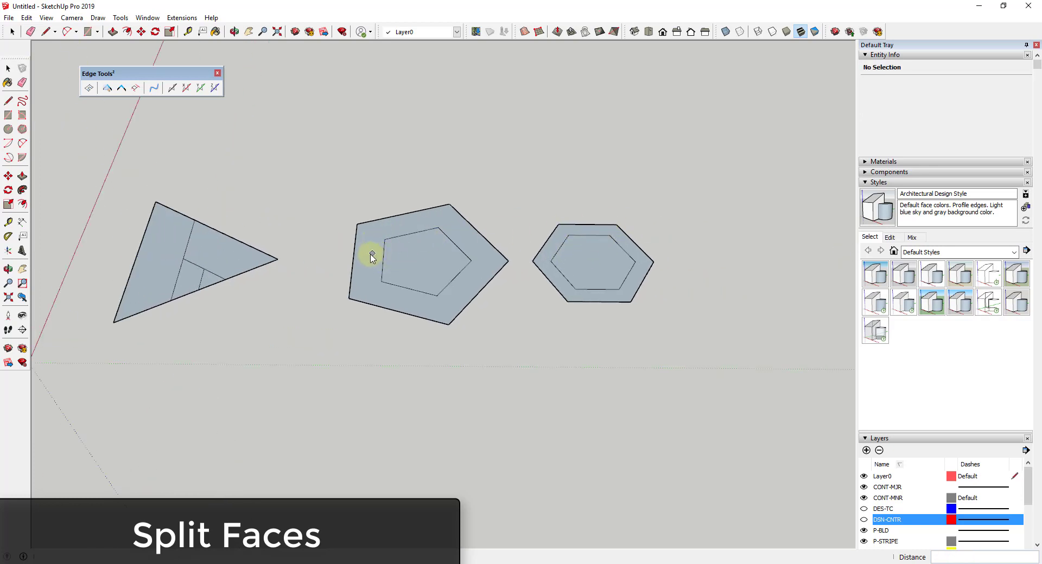
# Step: Split the pentagon face so its inner outline becomes an open hole
pyautogui.click(354, 266)
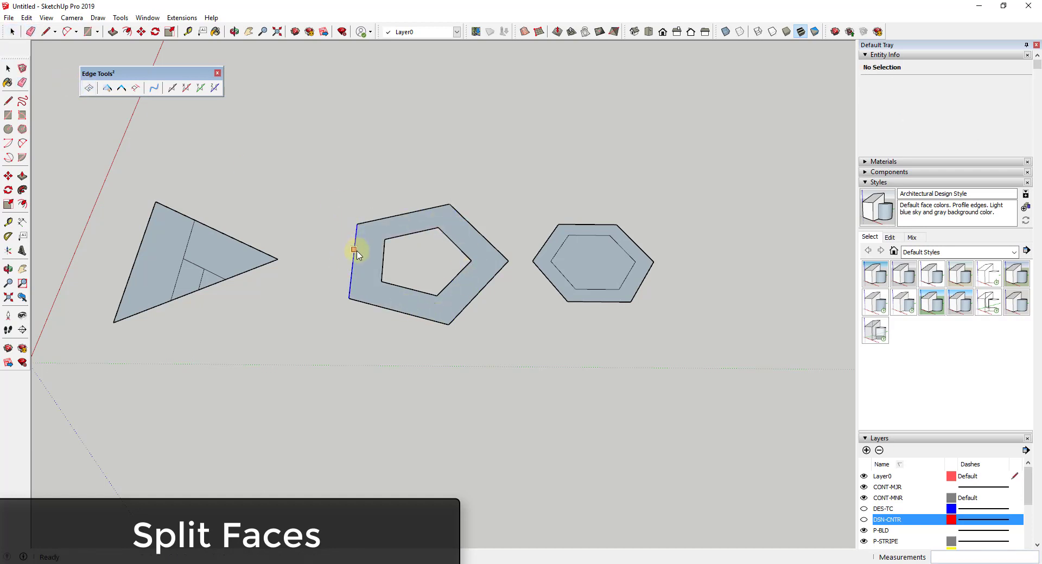
pyautogui.click(412, 306)
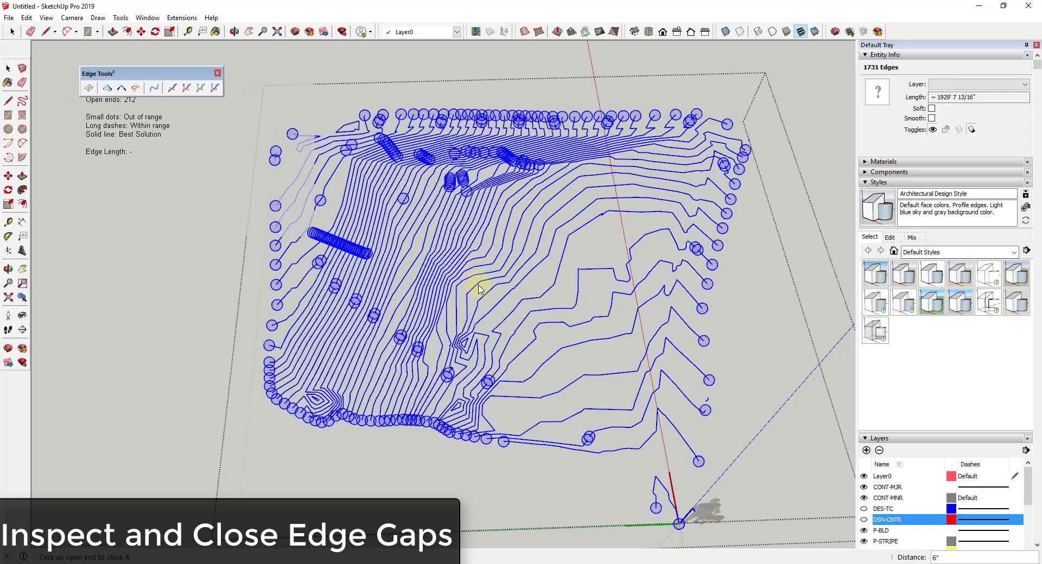
pyautogui.moveTo(497, 305)
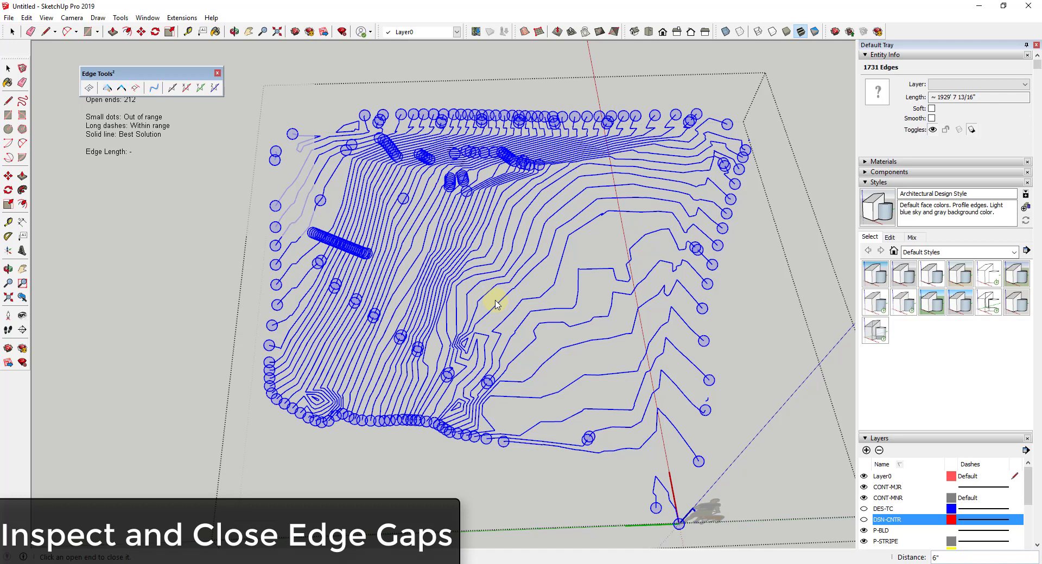
pyautogui.moveTo(544, 380)
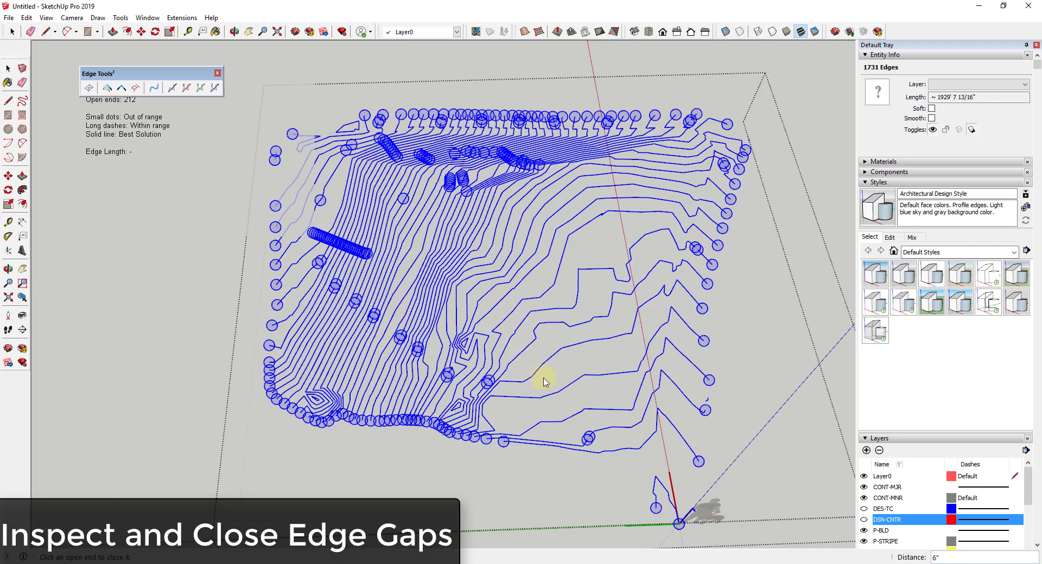
pyautogui.moveTo(303, 126)
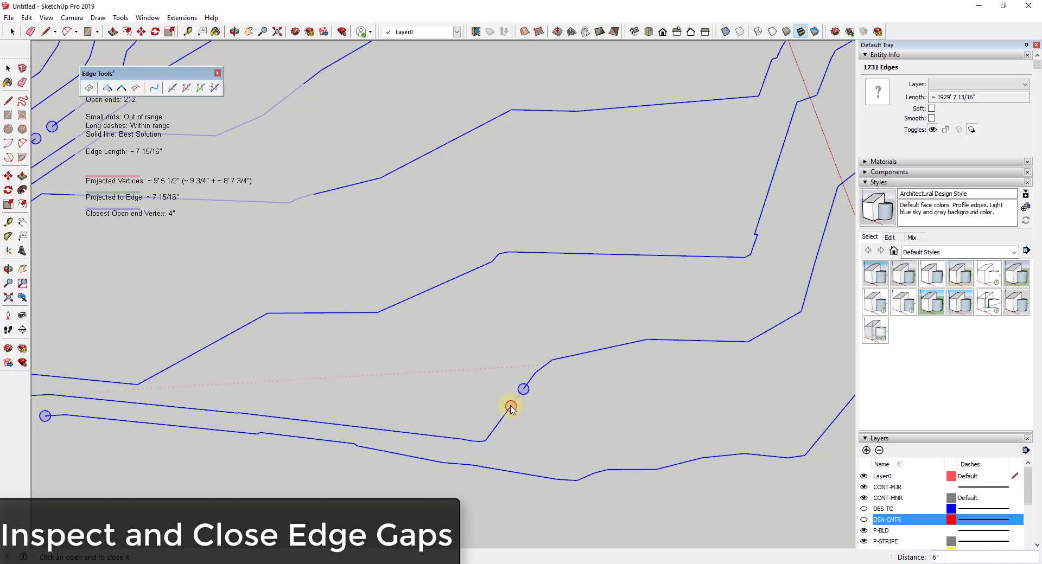
pyautogui.moveTo(525, 388)
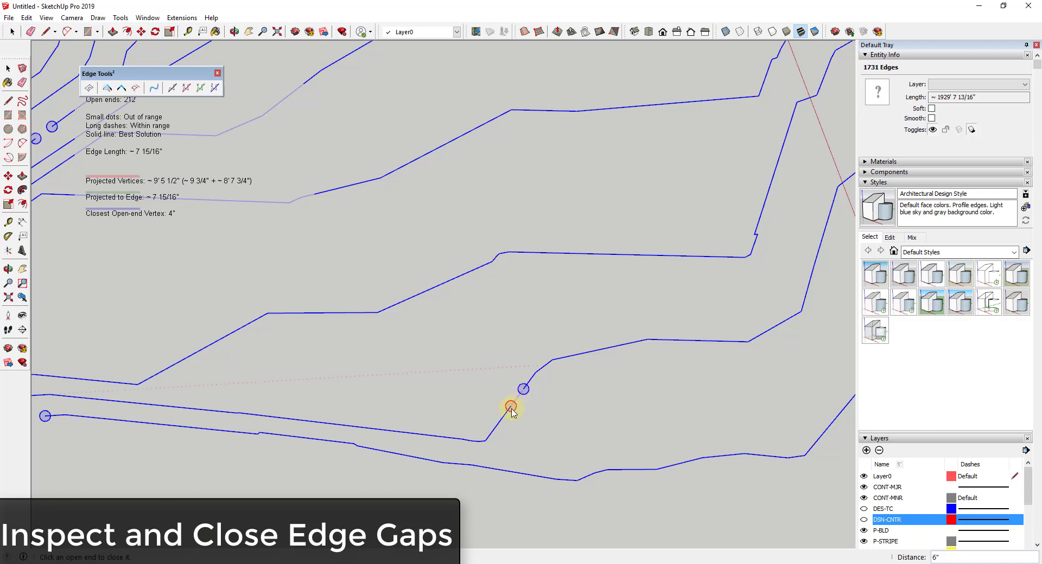
# Step: Join two nearby contour ends, reducing open edge ends from 212 to 210
pyautogui.click(510, 407)
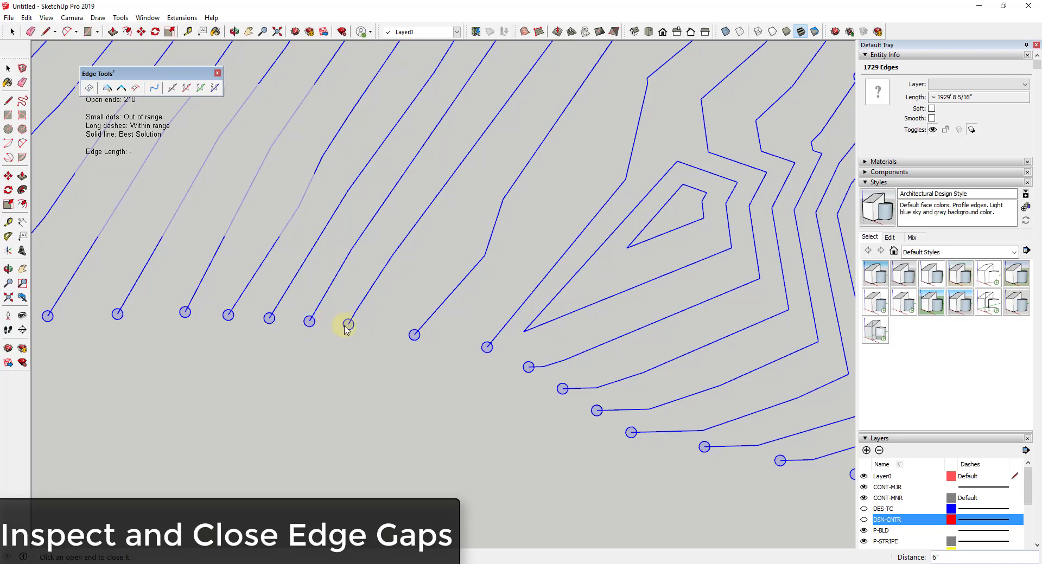
pyautogui.click(345, 324)
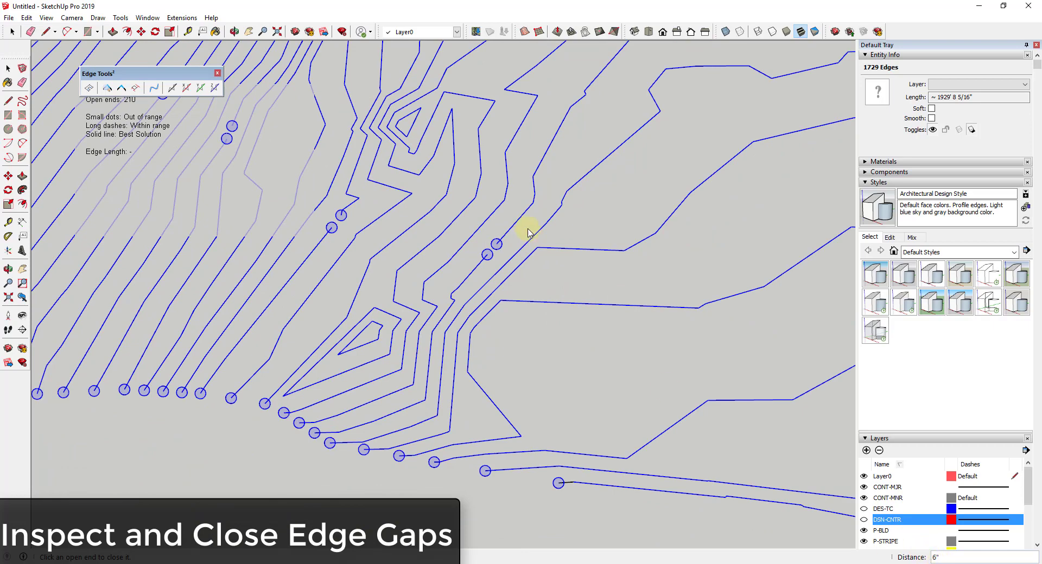
pyautogui.moveTo(492, 247)
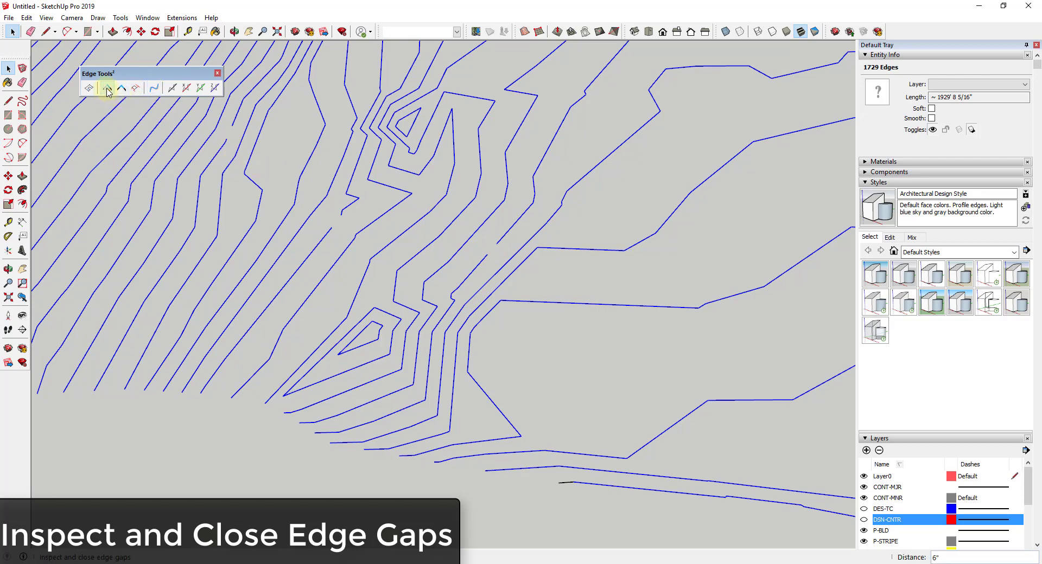
# Step: Restart gap inspection with a 10-foot closing distance and join farther-apart contour ends
pyautogui.click(107, 88)
pyautogui.write("10'")
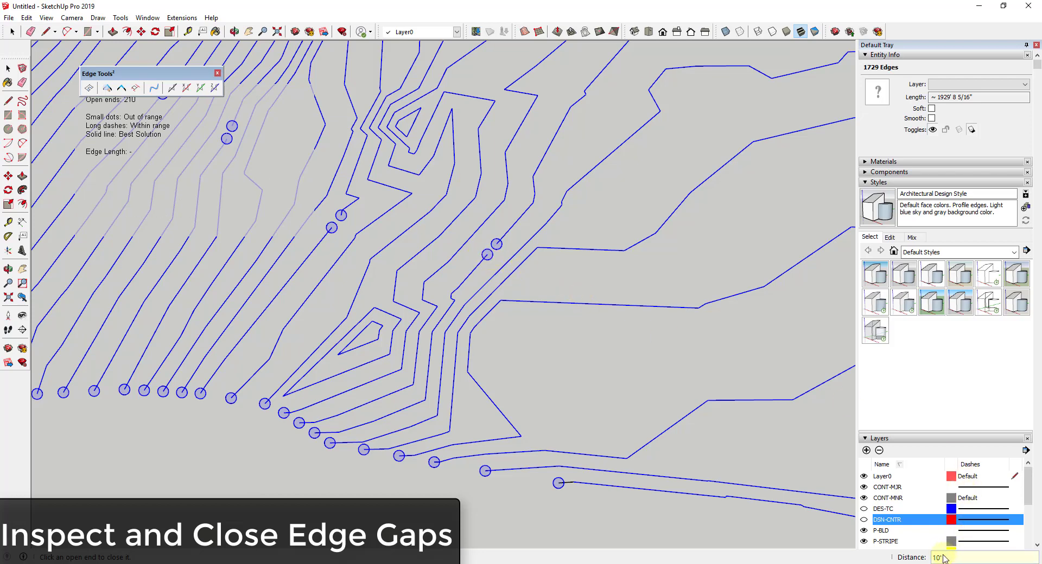
pyautogui.moveTo(495, 244)
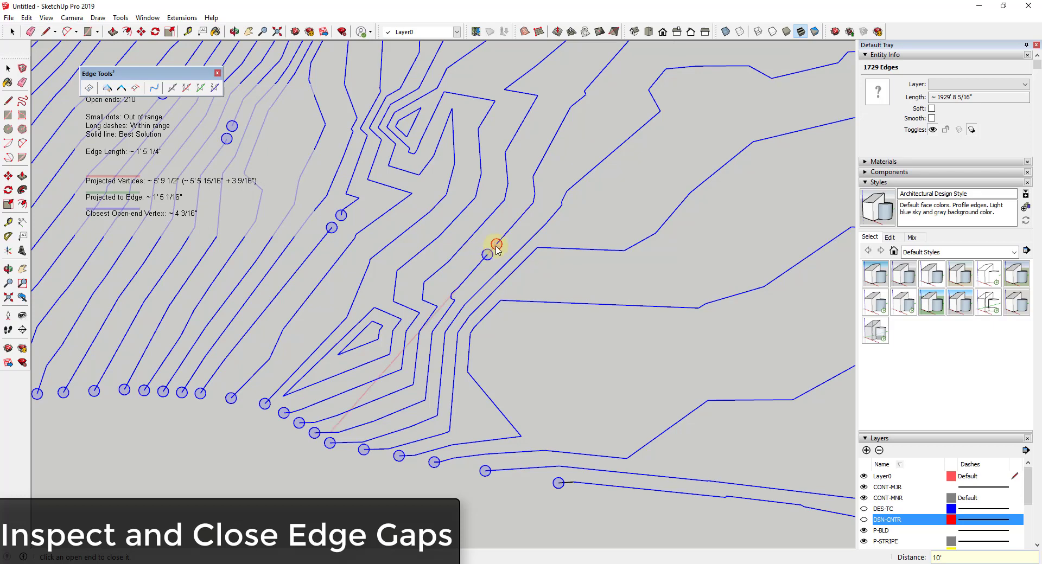
pyautogui.moveTo(495, 247)
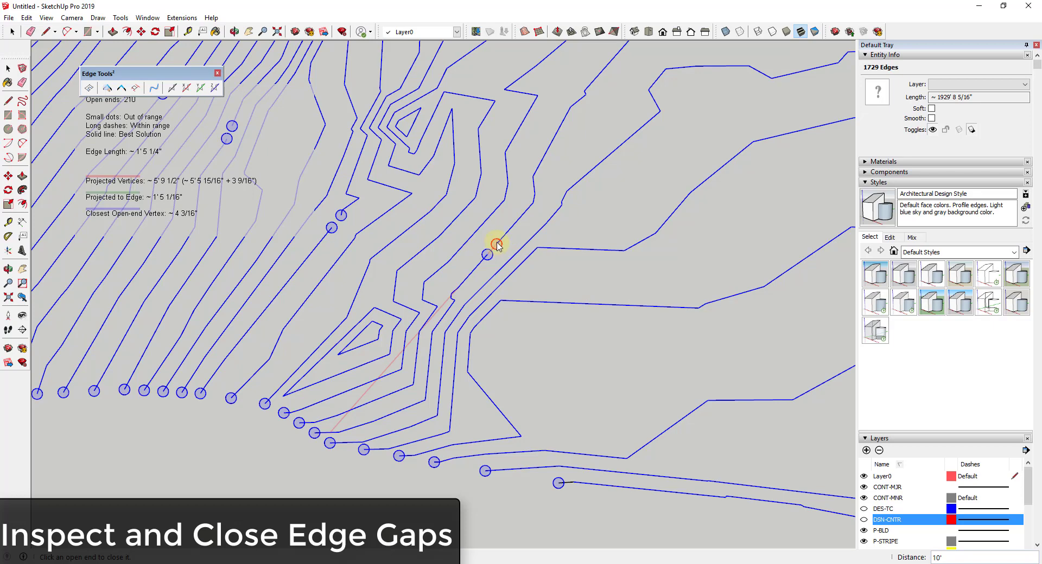
pyautogui.click(493, 244)
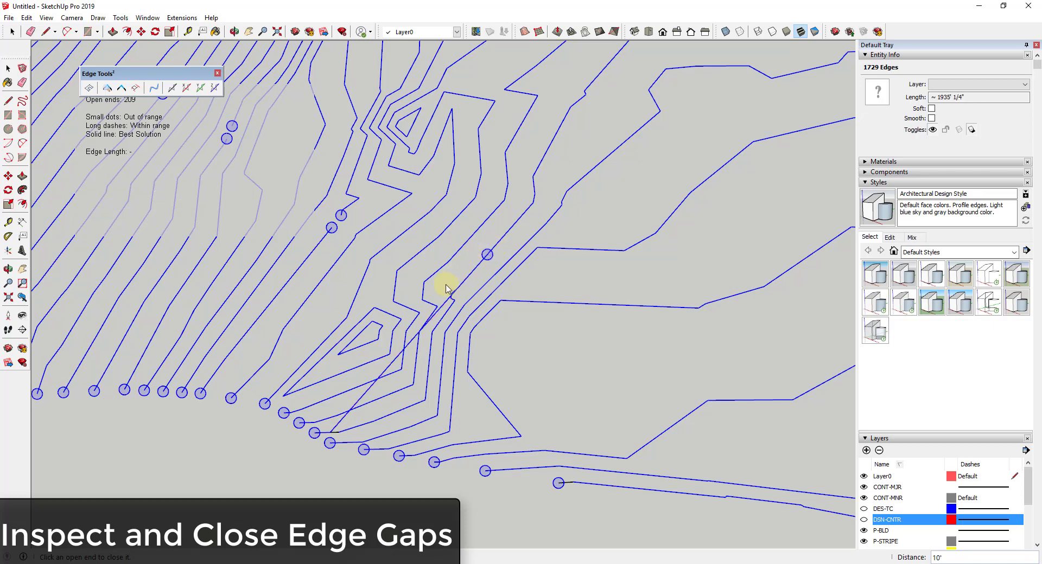
pyautogui.moveTo(501, 259)
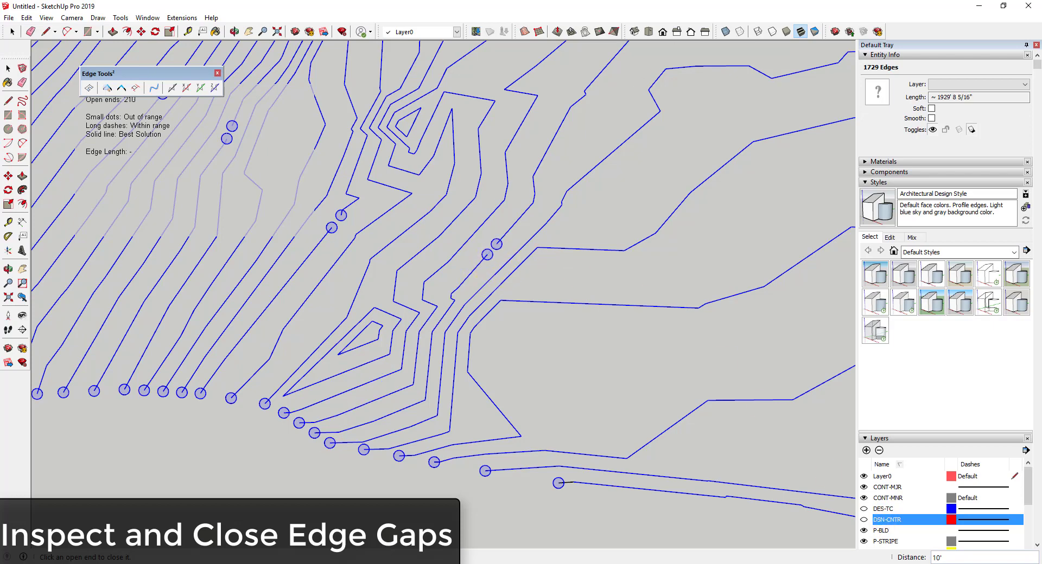
pyautogui.click(357, 235)
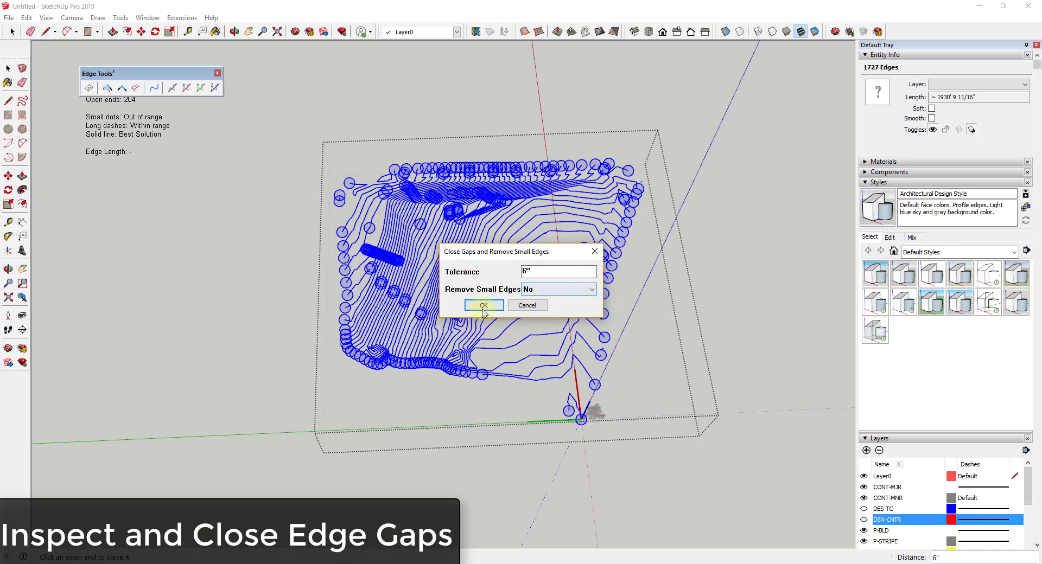
# Step: Run the 6-inch batch gap close across the whole contour map and zoom out to frame it
pyautogui.click(482, 305)
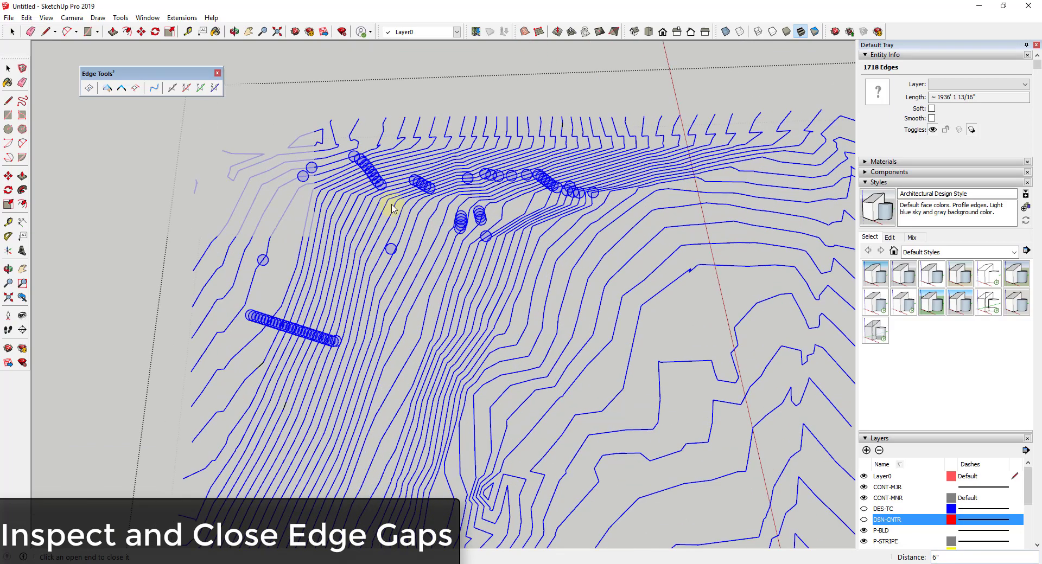
pyautogui.moveTo(398, 352)
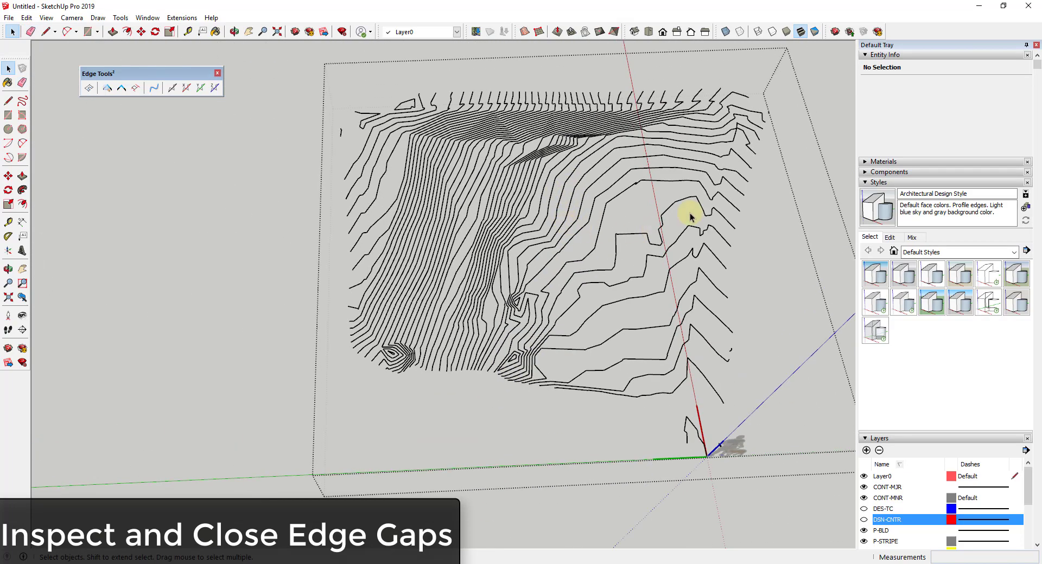
pyautogui.moveTo(605, 226)
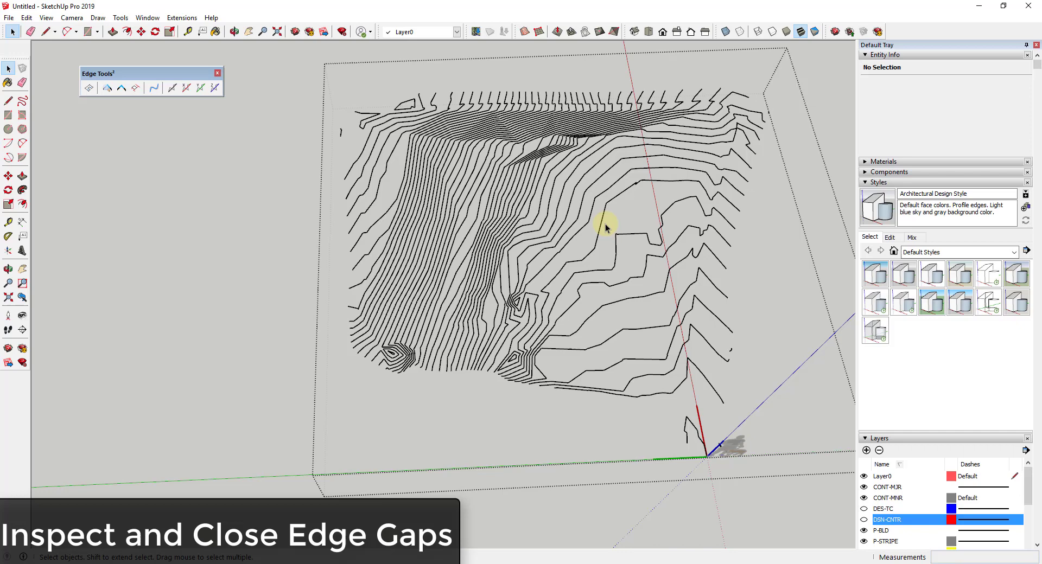
pyautogui.scroll(-3)
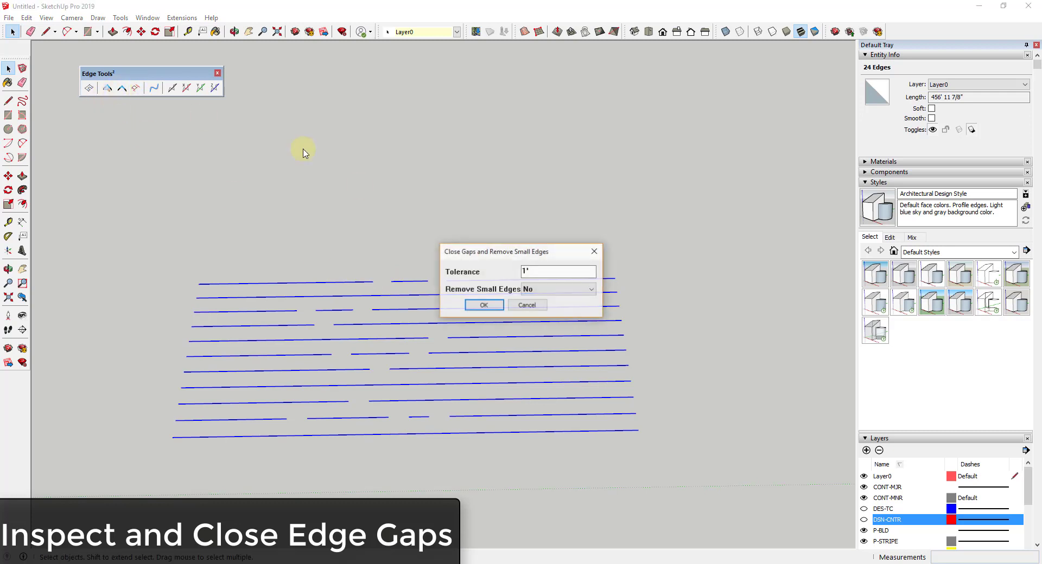
# Step: Close the gaps in the 24 blue line rows with tolerance 24, leaving Remove Small Edges at No
pyautogui.write('24')
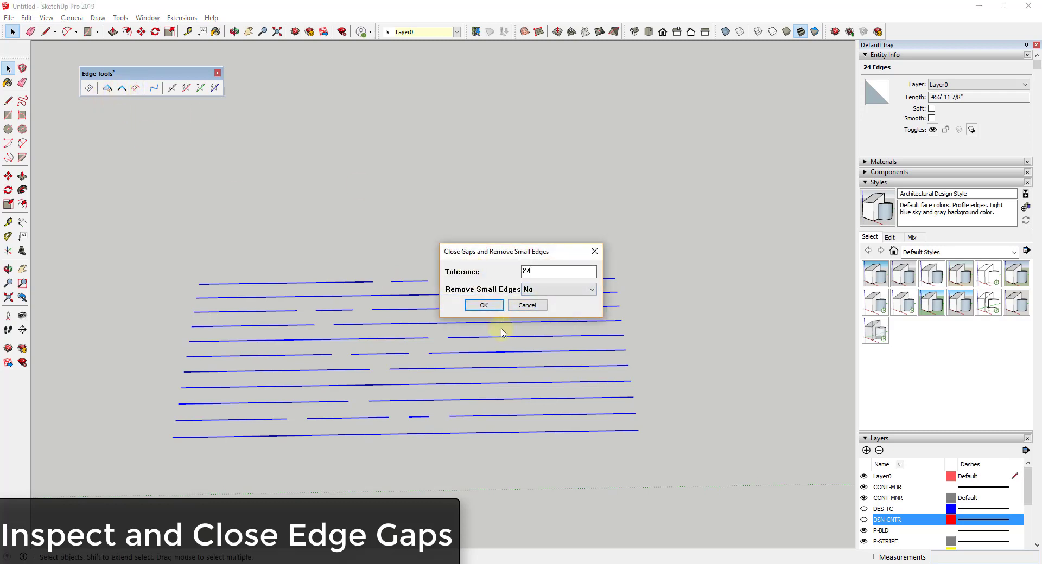
pyautogui.click(483, 305)
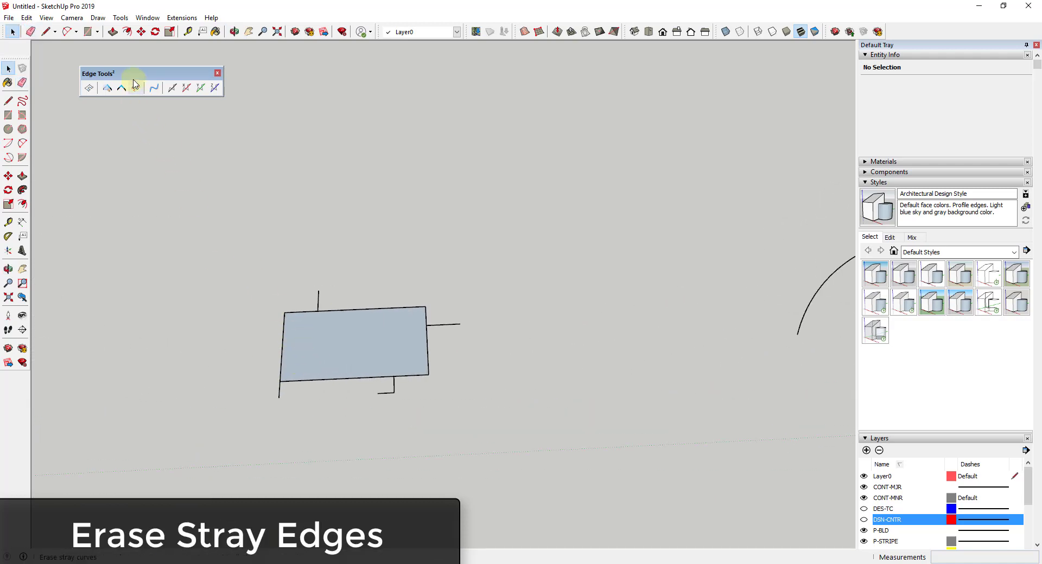
pyautogui.moveTo(136, 87)
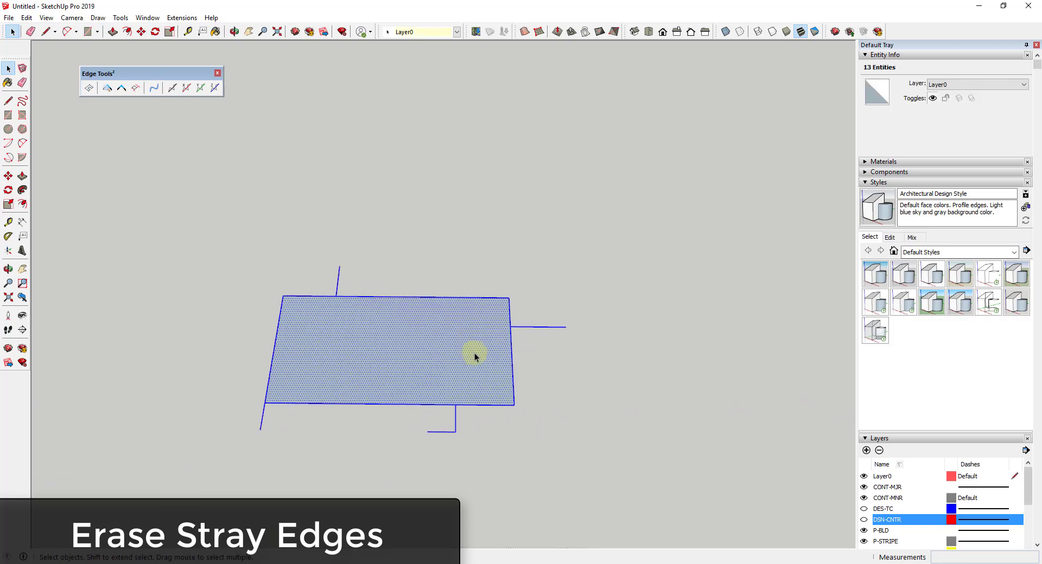
pyautogui.moveTo(136, 87)
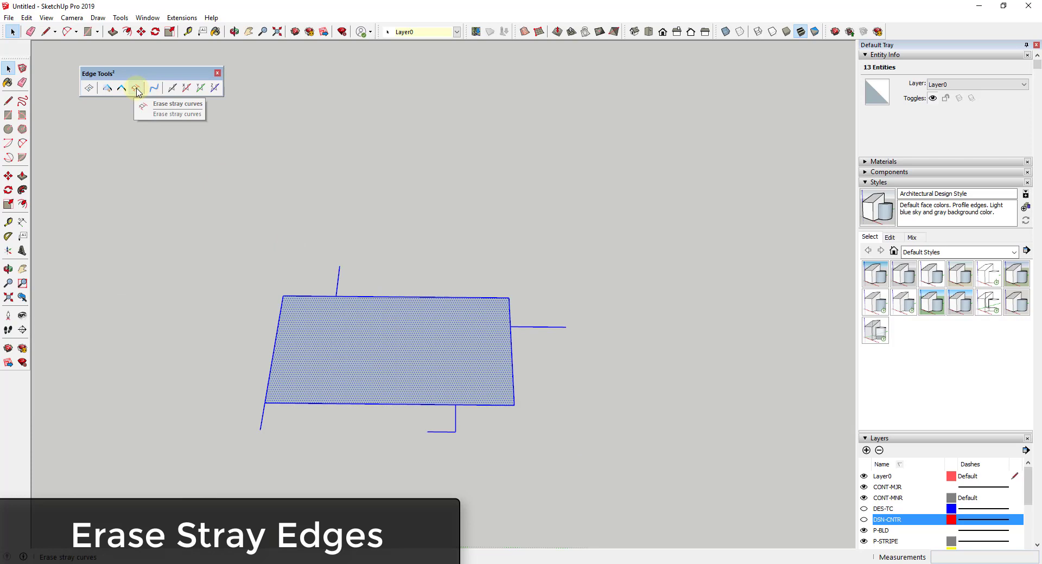
# Step: Erase the 4 stray curves sticking out of the rectangle and accept the report
pyautogui.click(135, 88)
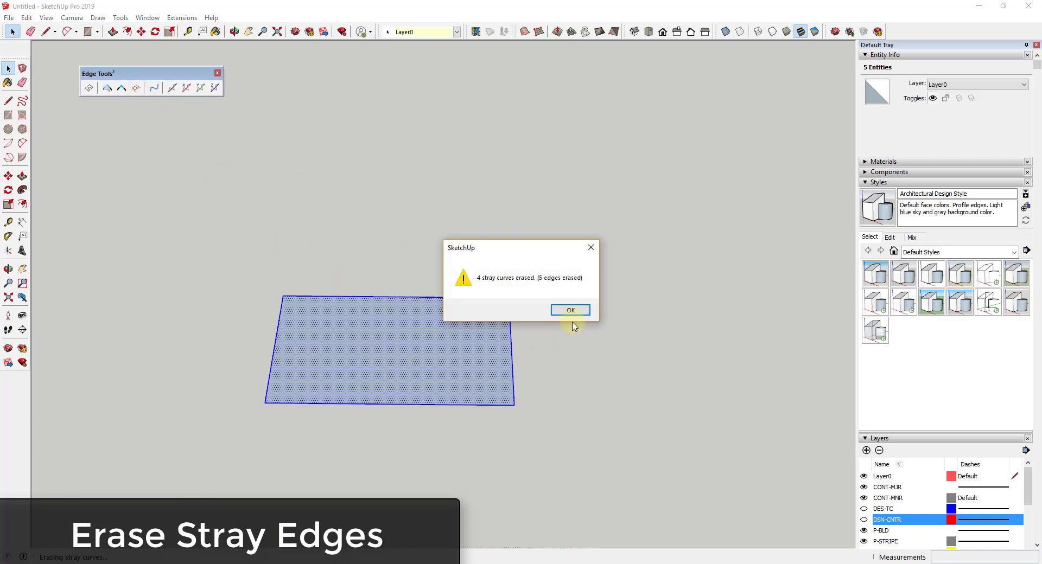
pyautogui.click(568, 310)
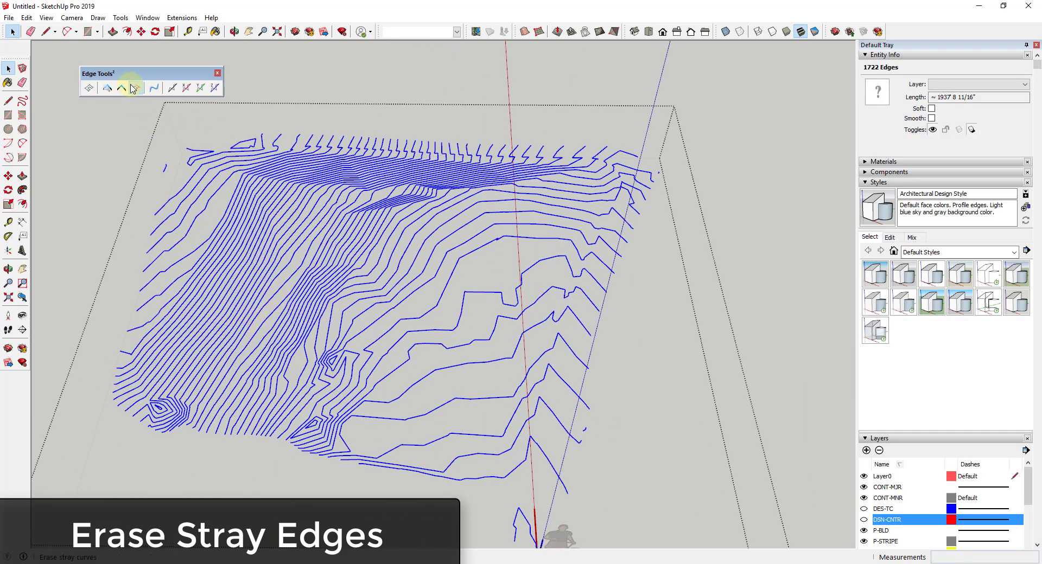
# Step: Erase 53 stray curves (1664 edges) from the selected contour terrain and accept the report
pyautogui.click(121, 88)
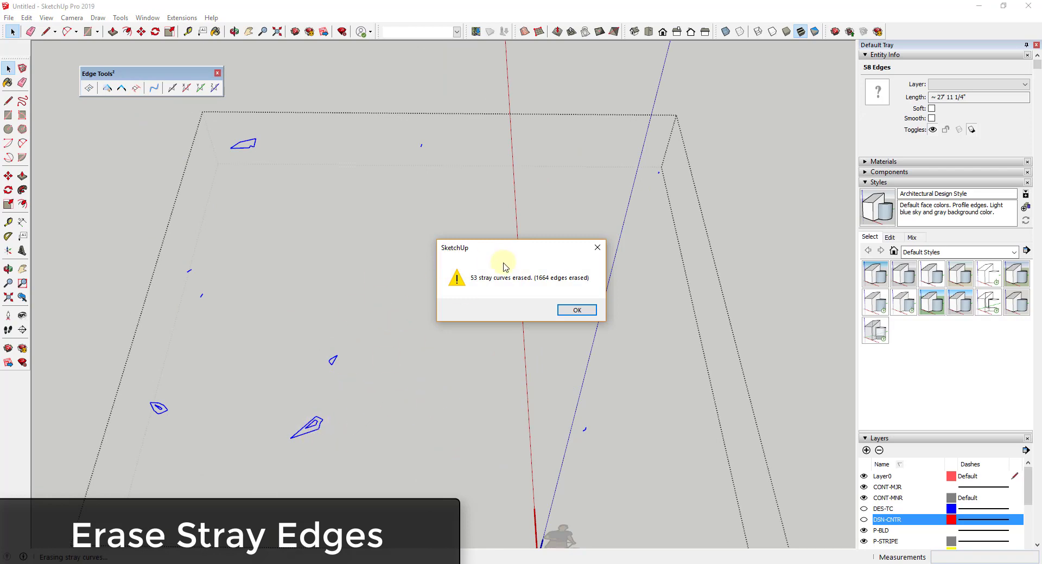
pyautogui.click(575, 310)
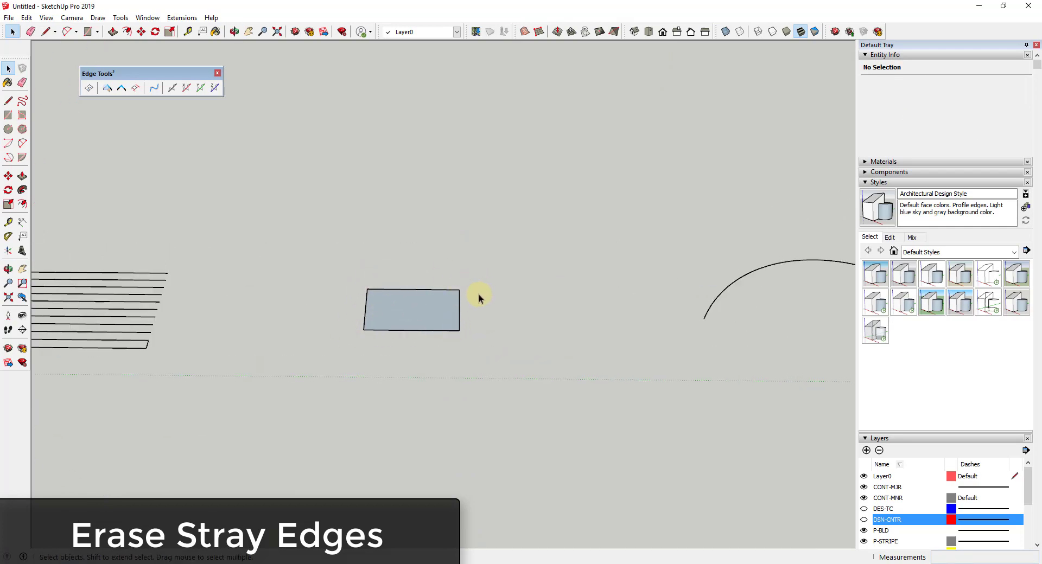
pyautogui.moveTo(432, 315)
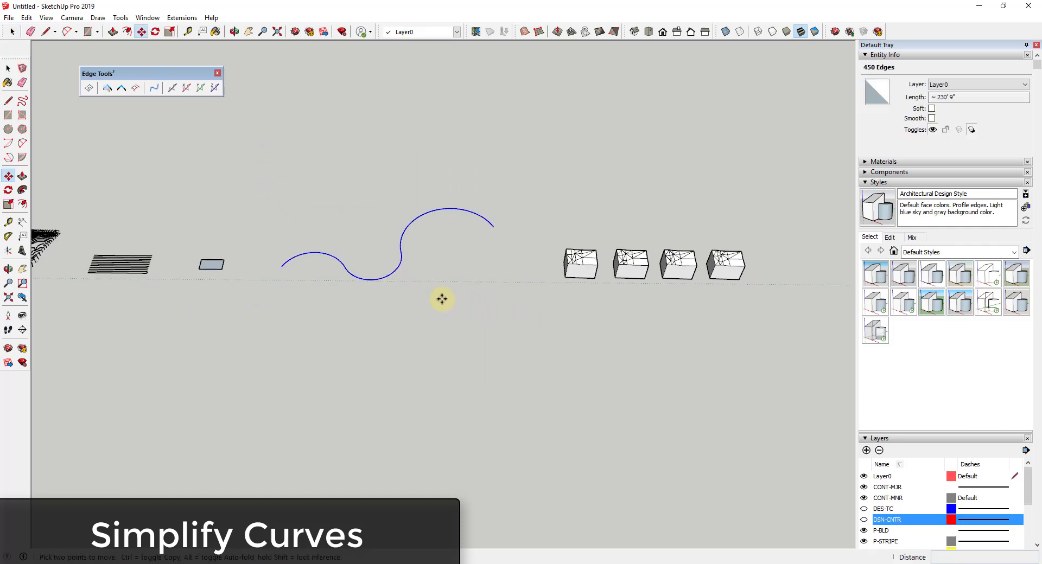
# Step: Ctrl-copy the S-shaped curve and select the middle copy for simplification
pyautogui.moveTo(442, 300); pyautogui.dragTo(392, 345)
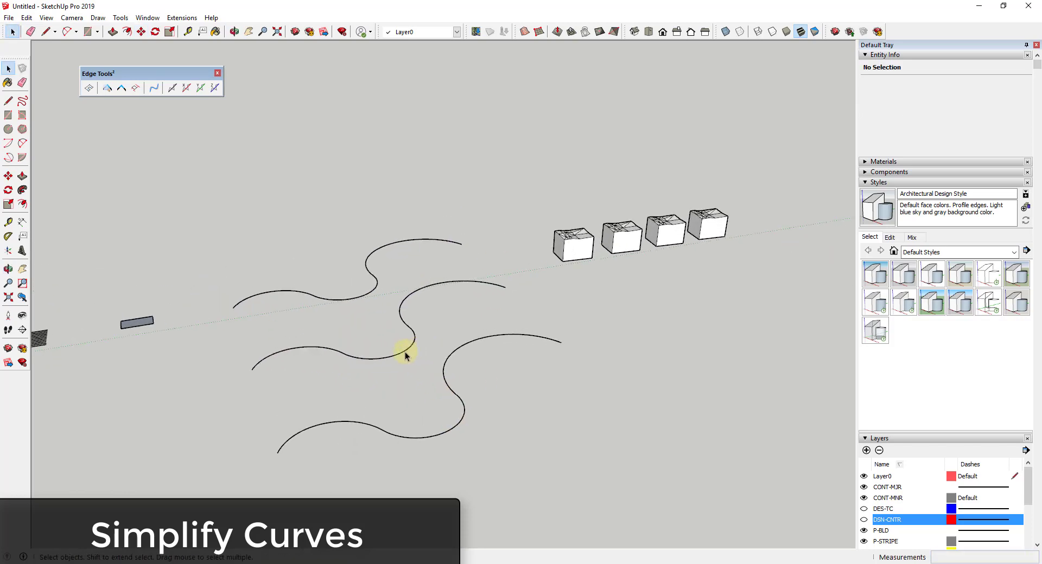
pyautogui.click(404, 356)
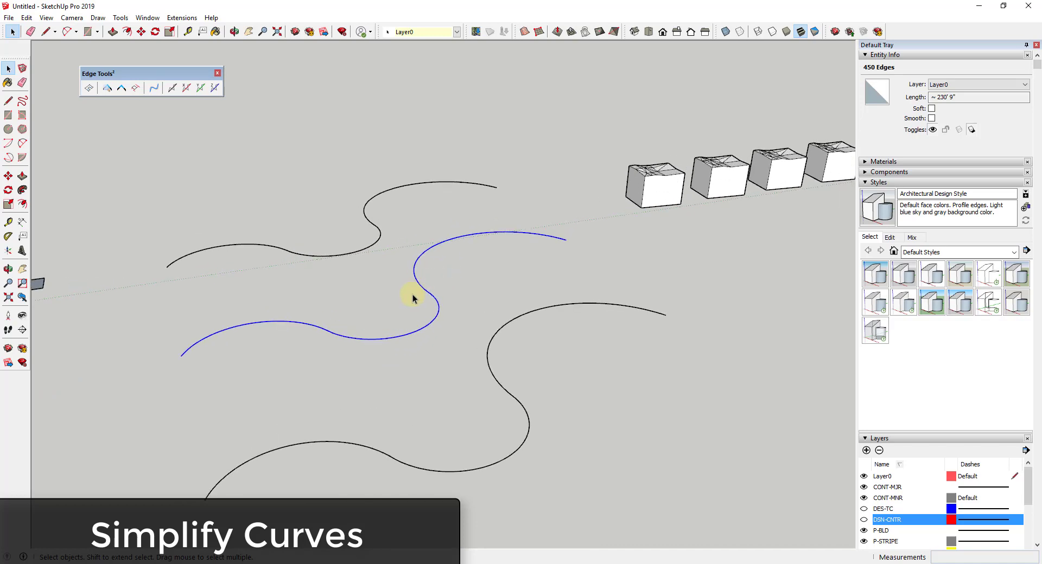
pyautogui.click(152, 88)
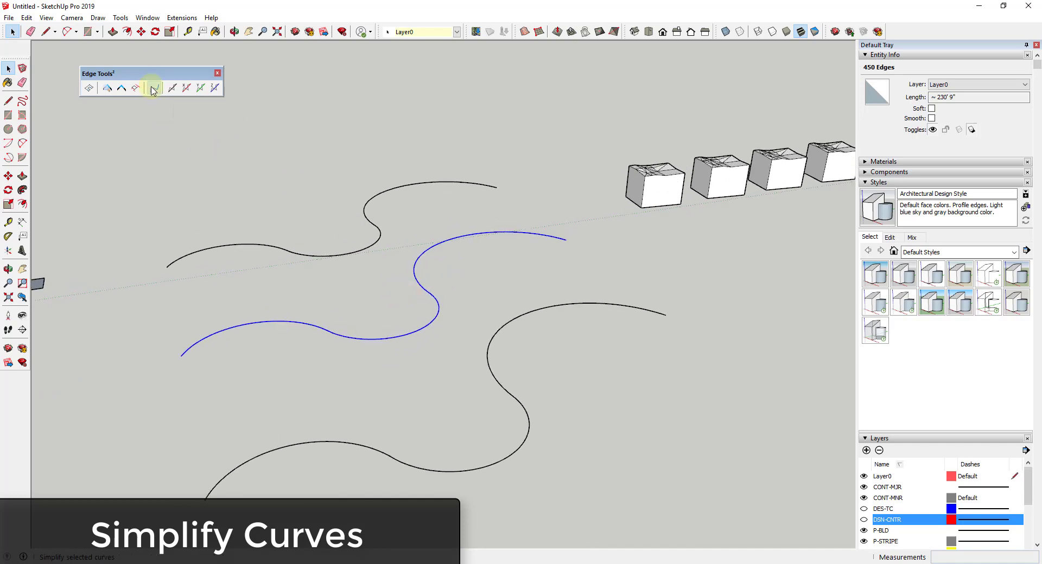
pyautogui.moveTo(153, 86)
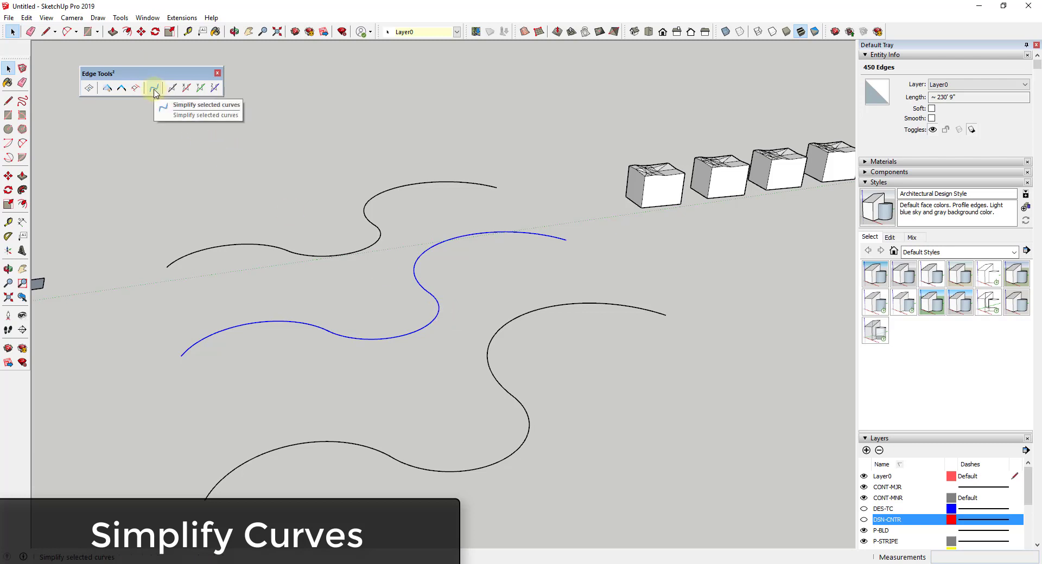
pyautogui.click(153, 87)
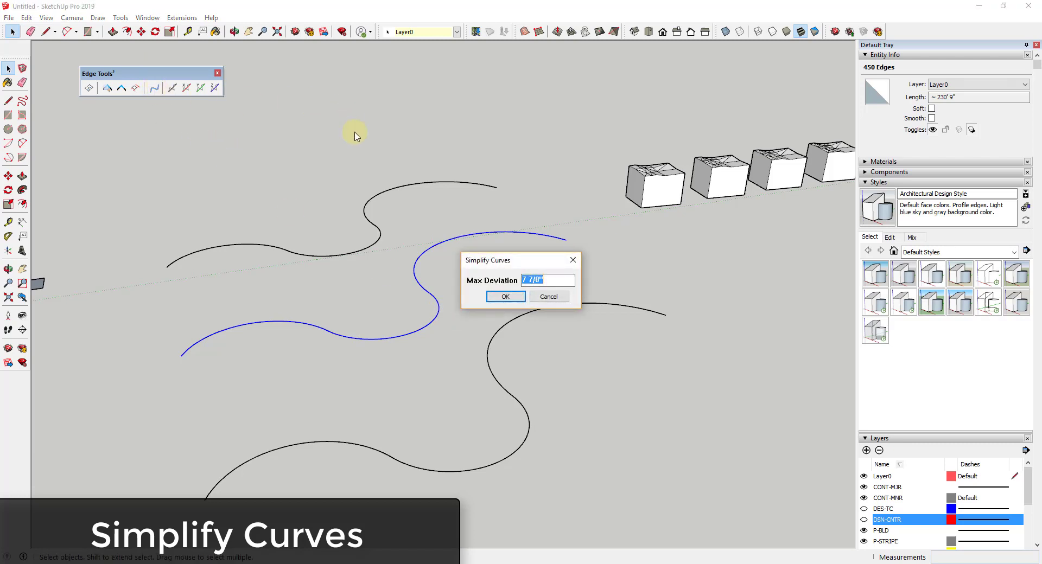
pyautogui.moveTo(375, 164)
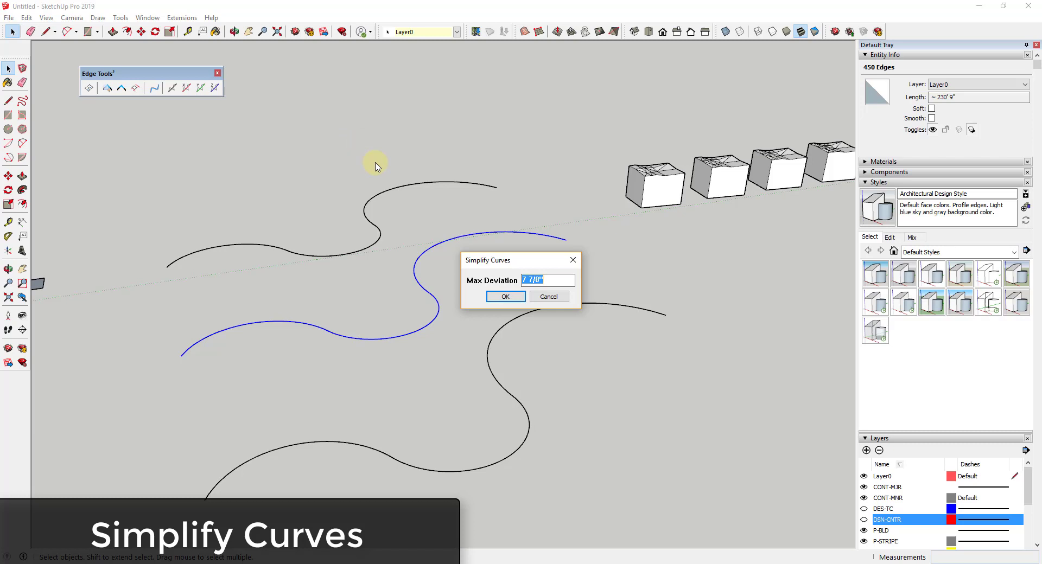
# Step: Simplify the middle curve at max deviation 12, removing 430 edges to leave 20 segments
pyautogui.write('12')
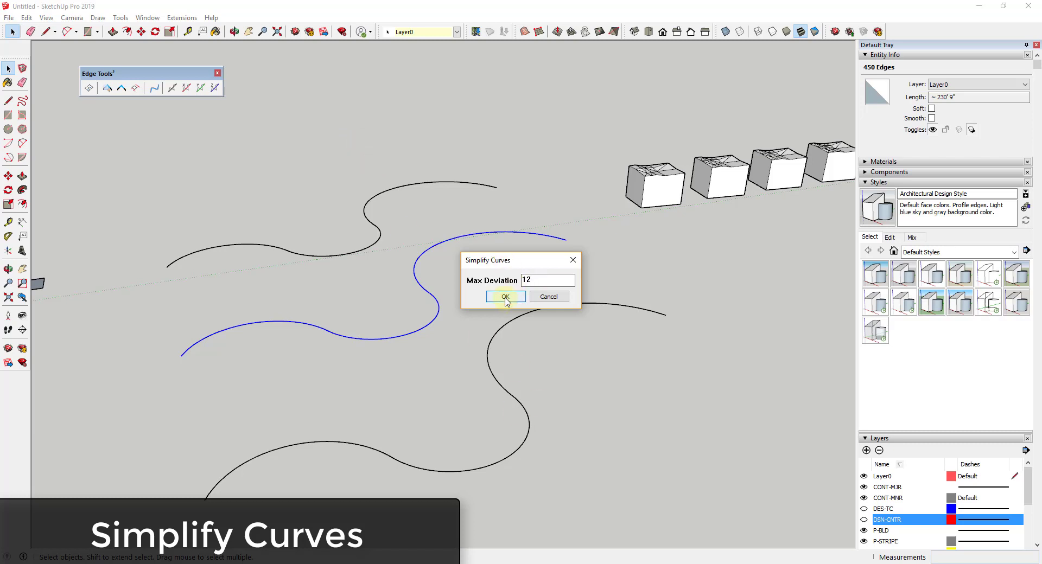
pyautogui.click(505, 296)
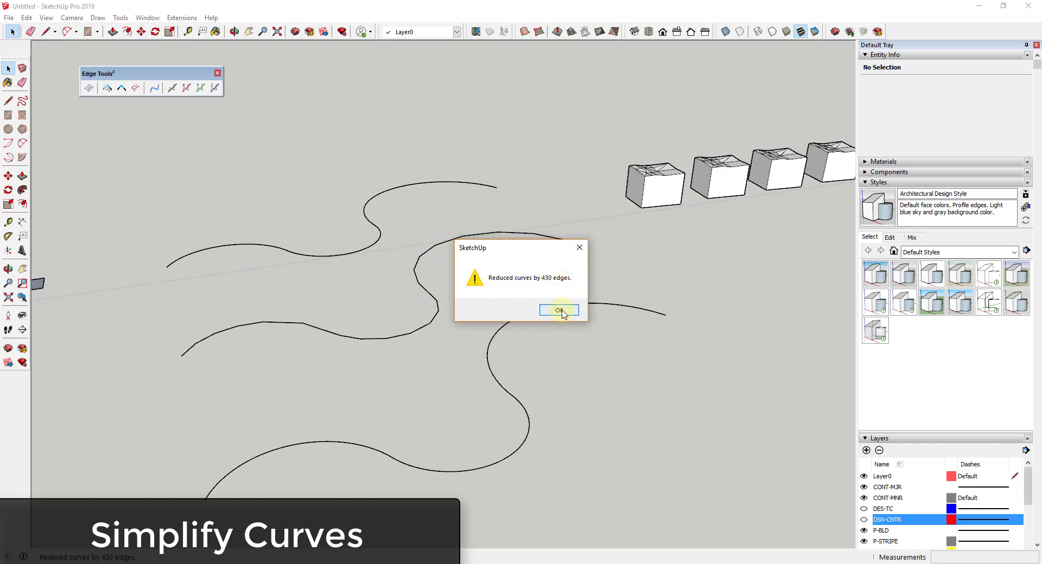
pyautogui.click(558, 311)
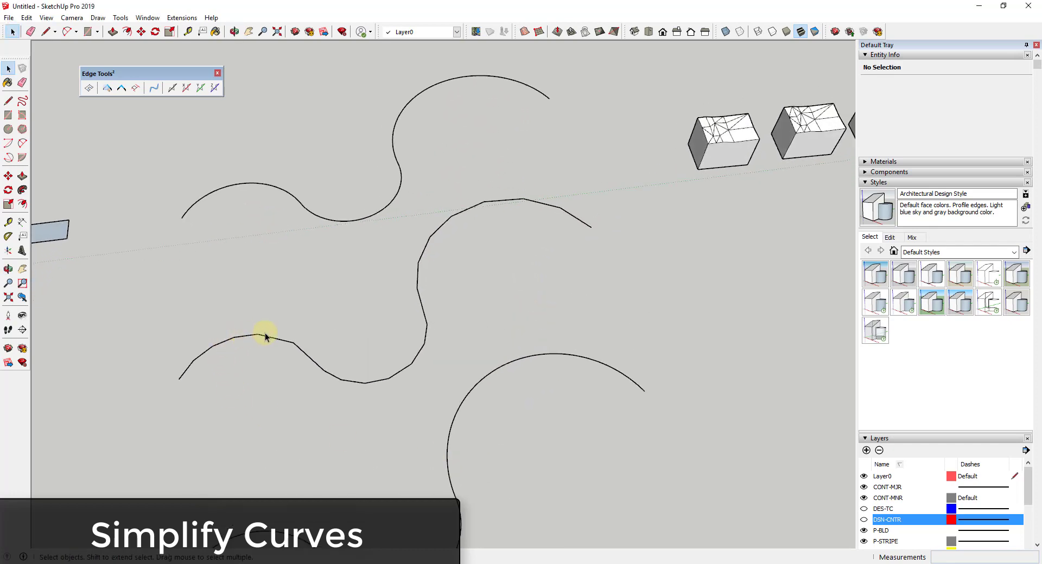
pyautogui.moveTo(419, 265)
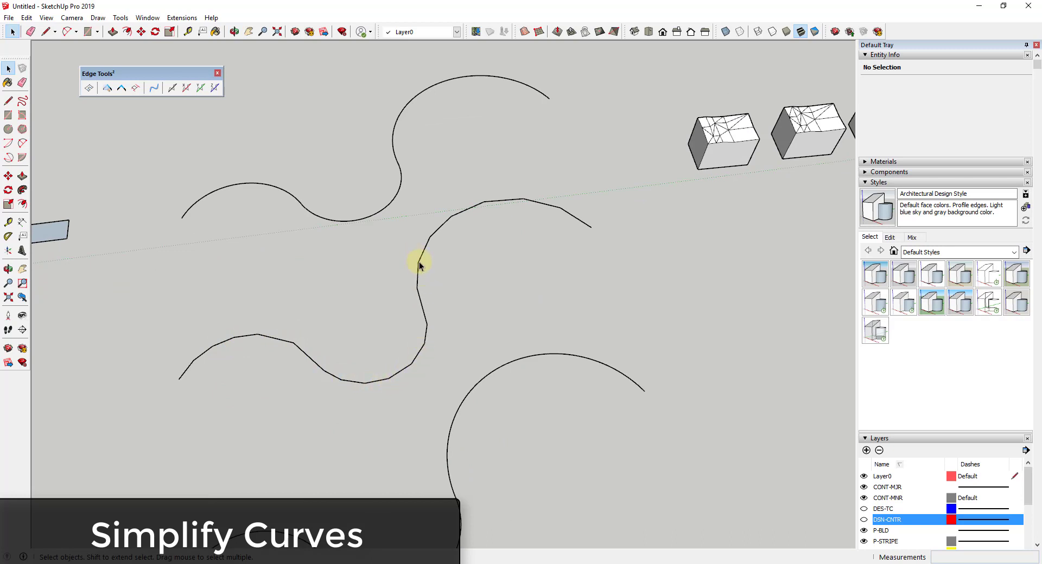
pyautogui.click(419, 272)
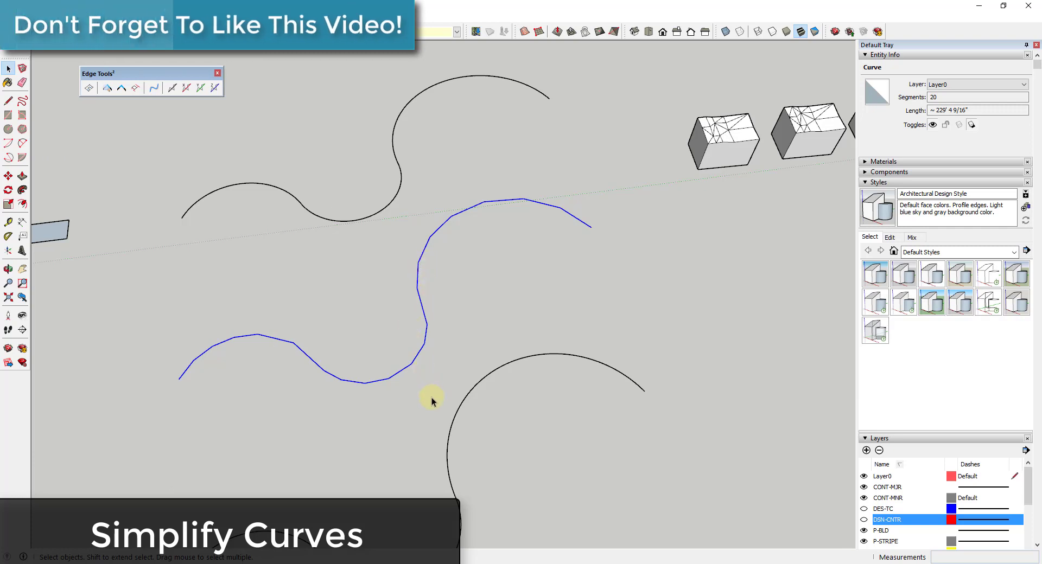
# Step: Select the whole lower S-shaped curve for simplification
pyautogui.click(977, 96)
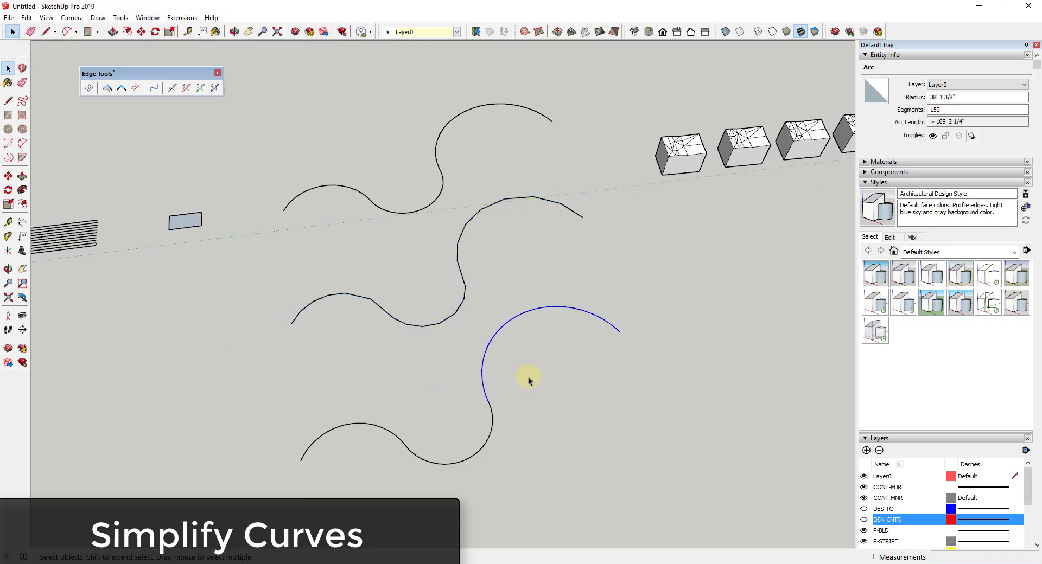
pyautogui.click(153, 86)
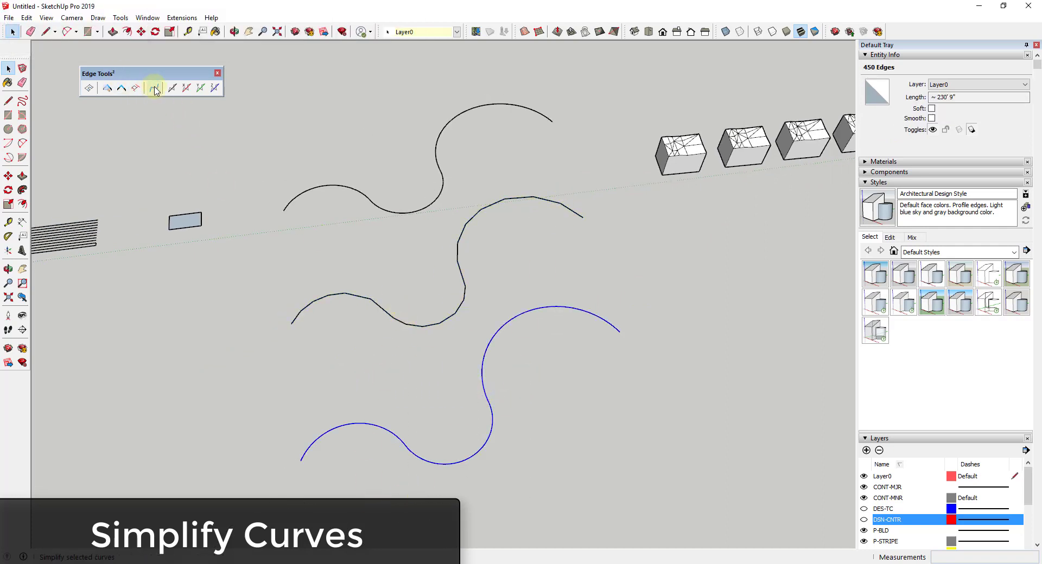
pyautogui.click(153, 88)
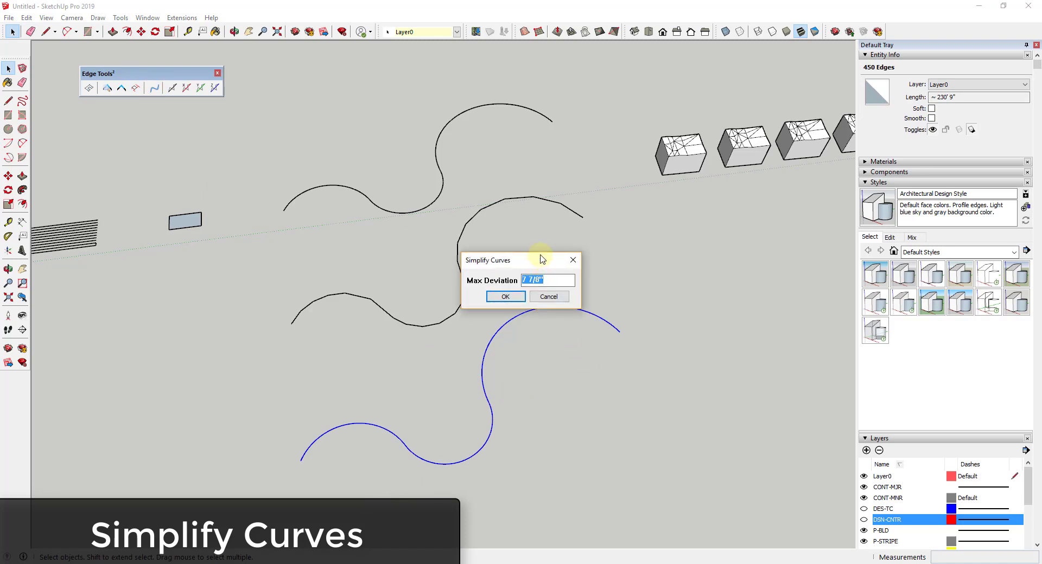
# Step: Simplify it at 1 7/8-inch deviation, removing 374 edges, then select the smooth curve to compare
pyautogui.click(504, 296)
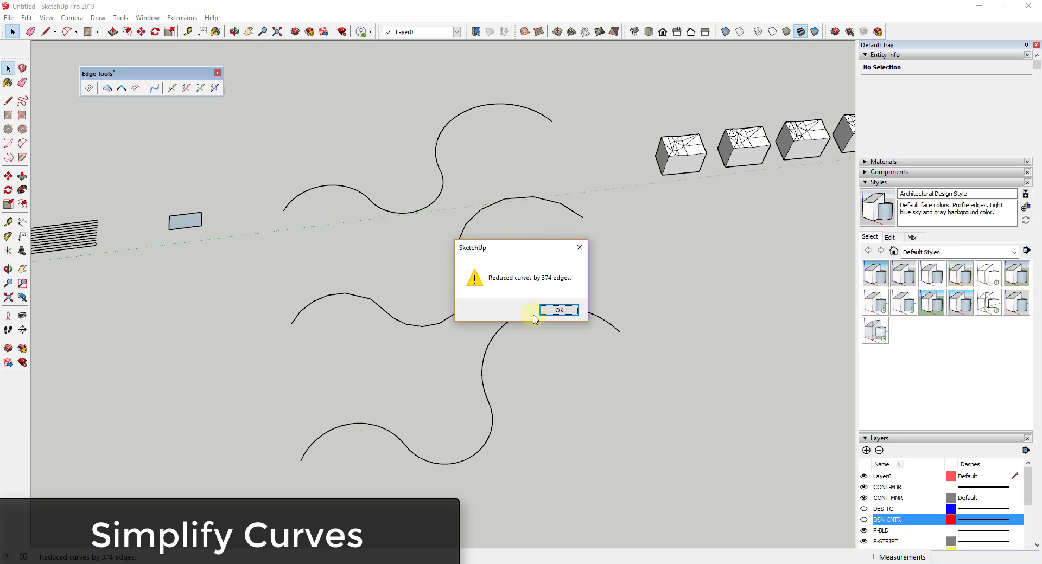
pyautogui.click(558, 310)
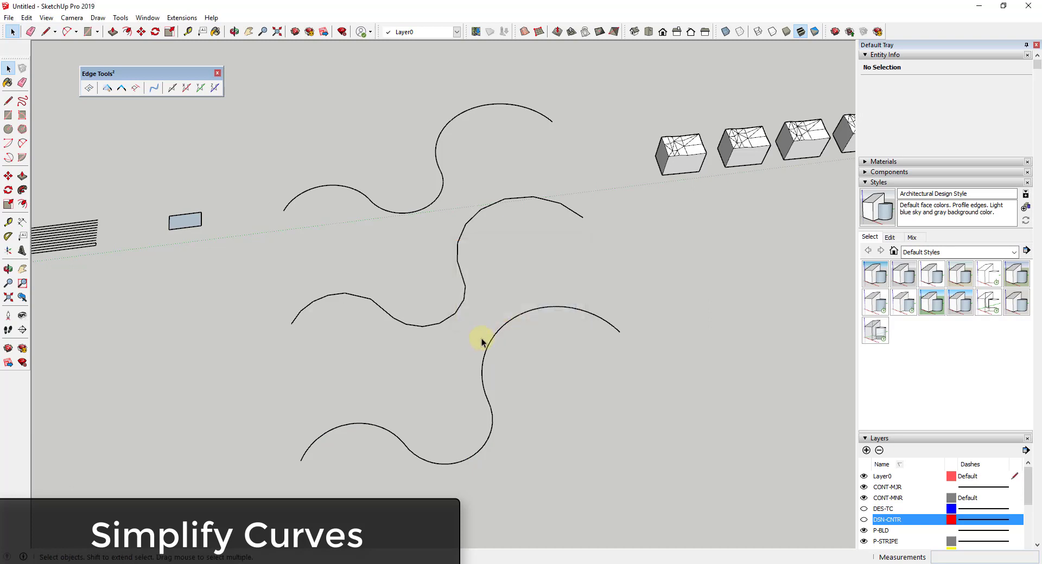
pyautogui.click(483, 341)
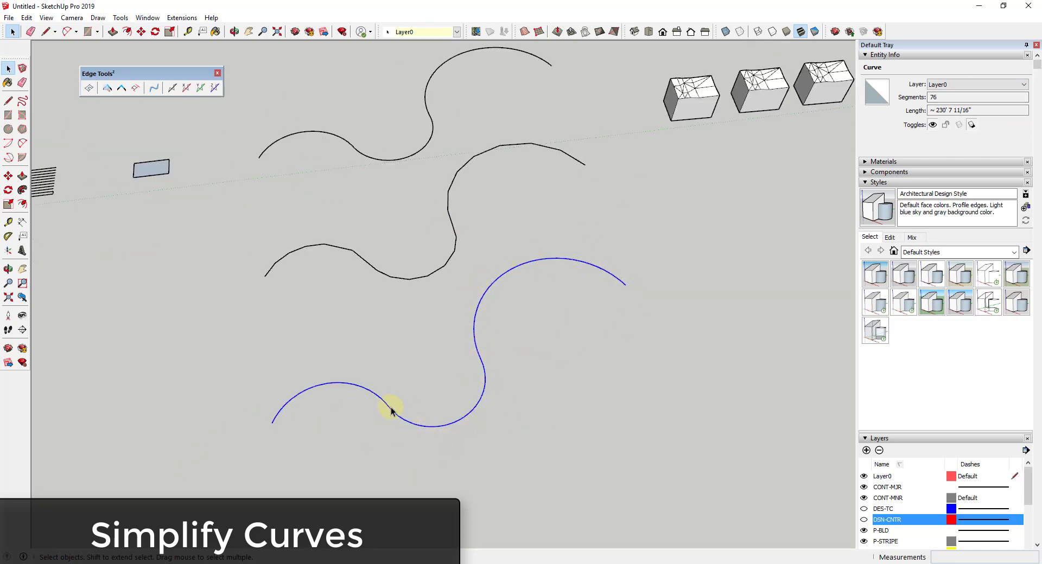
pyautogui.moveTo(445, 413)
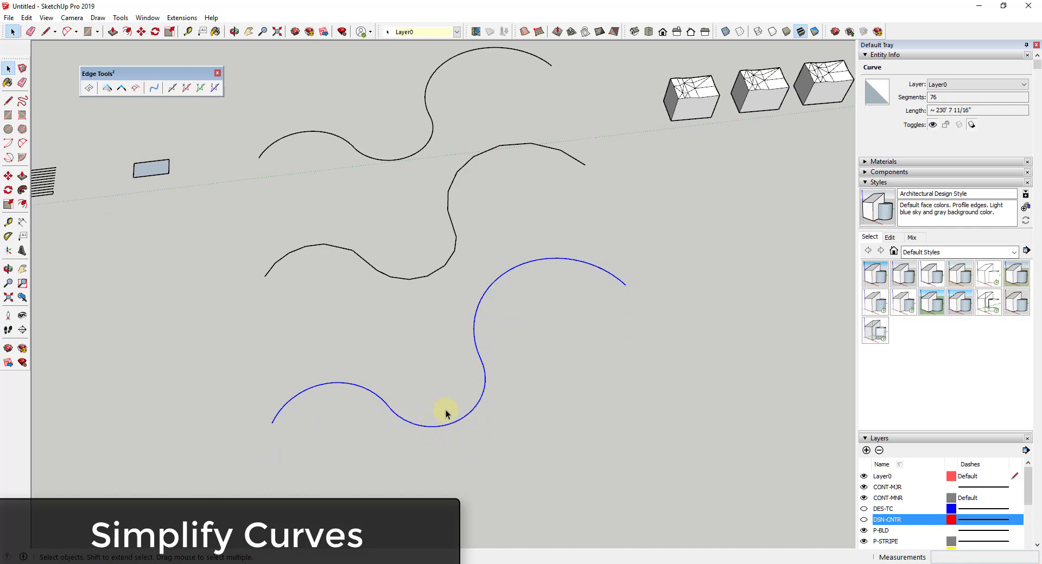
pyautogui.moveTo(551, 153)
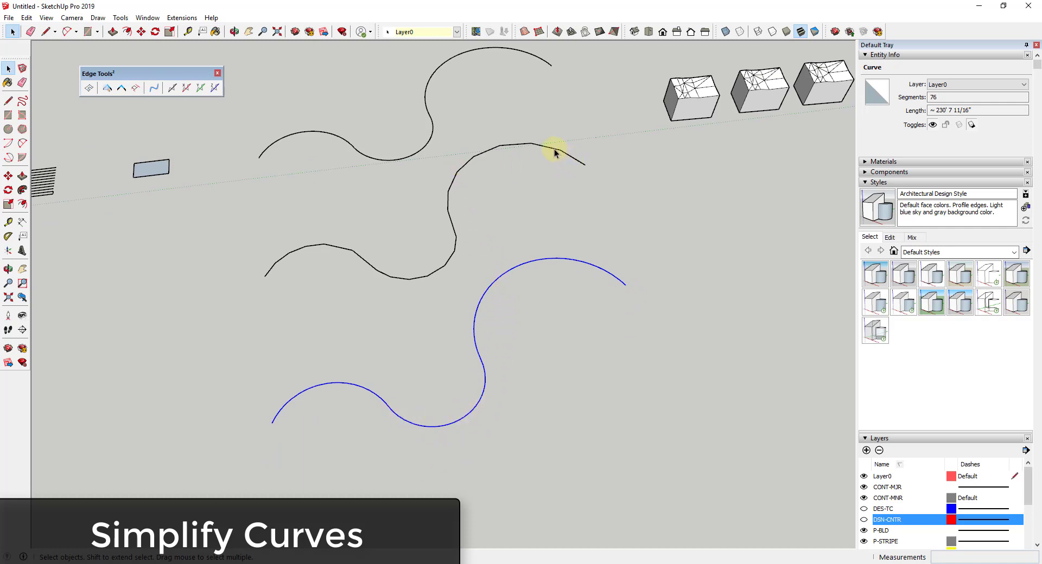
pyautogui.moveTo(444, 272)
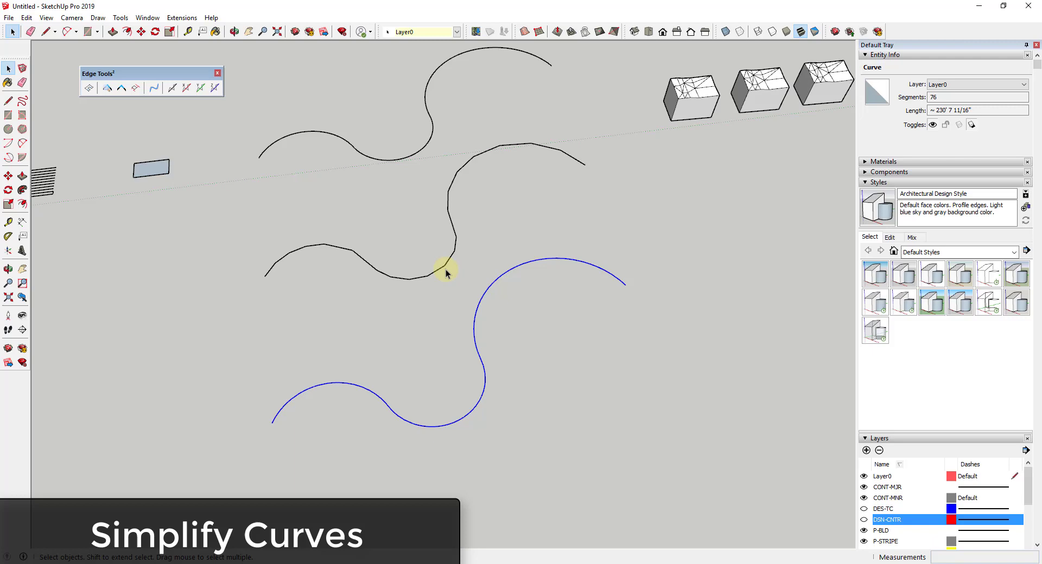
pyautogui.moveTo(312, 305)
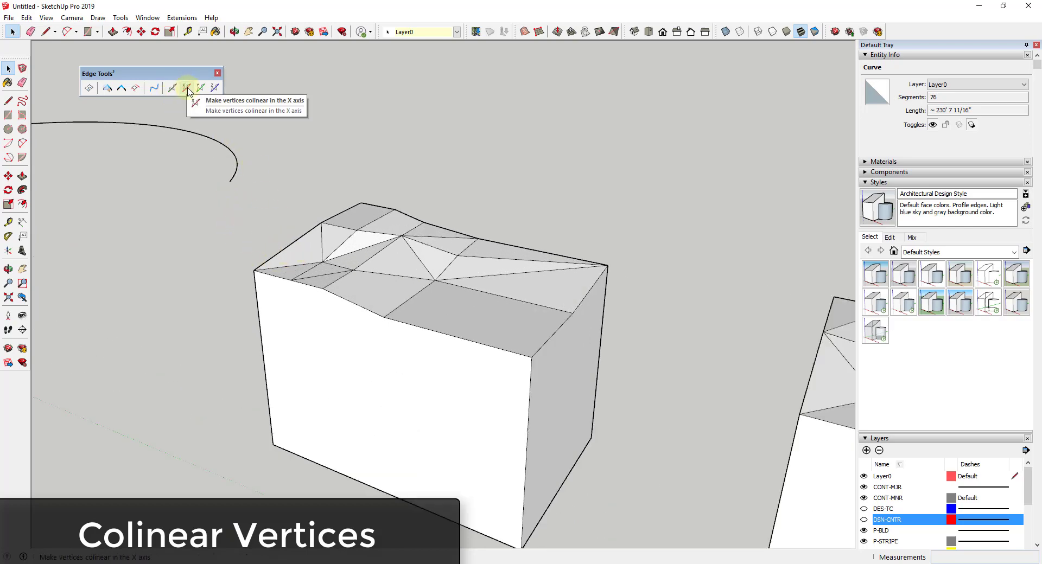
pyautogui.moveTo(214, 87)
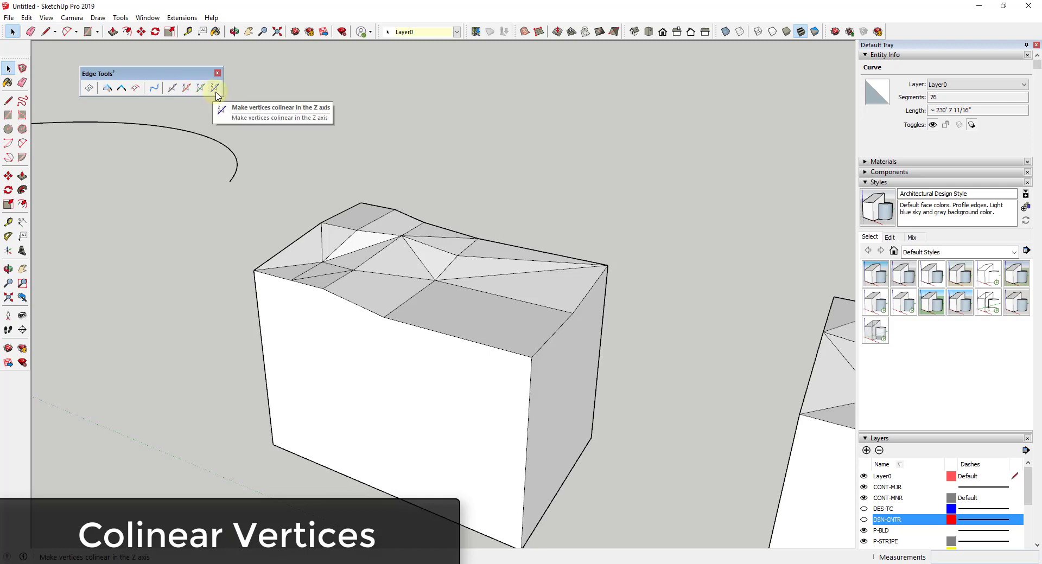
pyautogui.moveTo(216, 88)
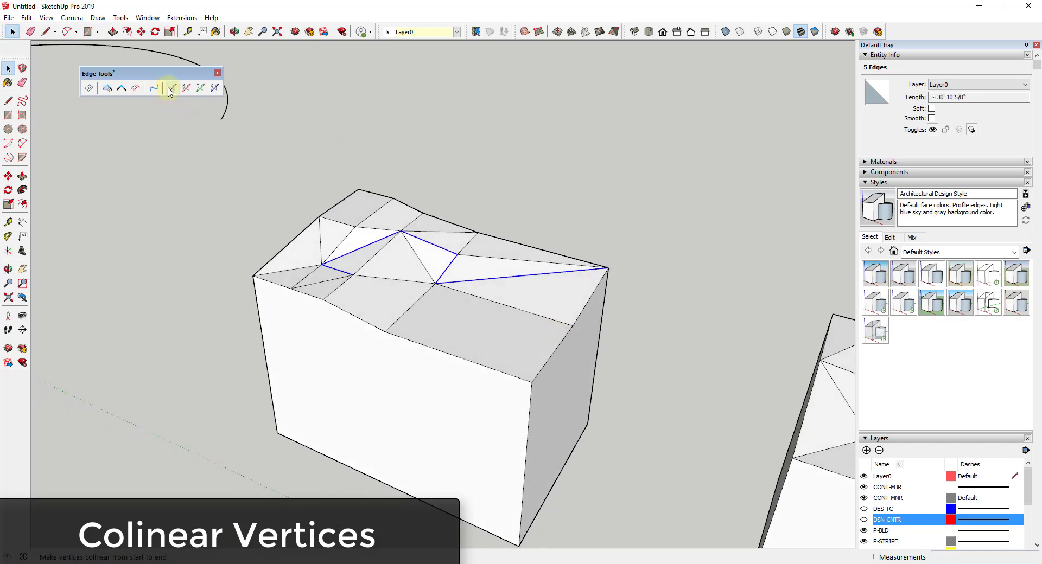
# Step: Make the five jagged top edges colinear from start to end into one straight line
pyautogui.click(169, 88)
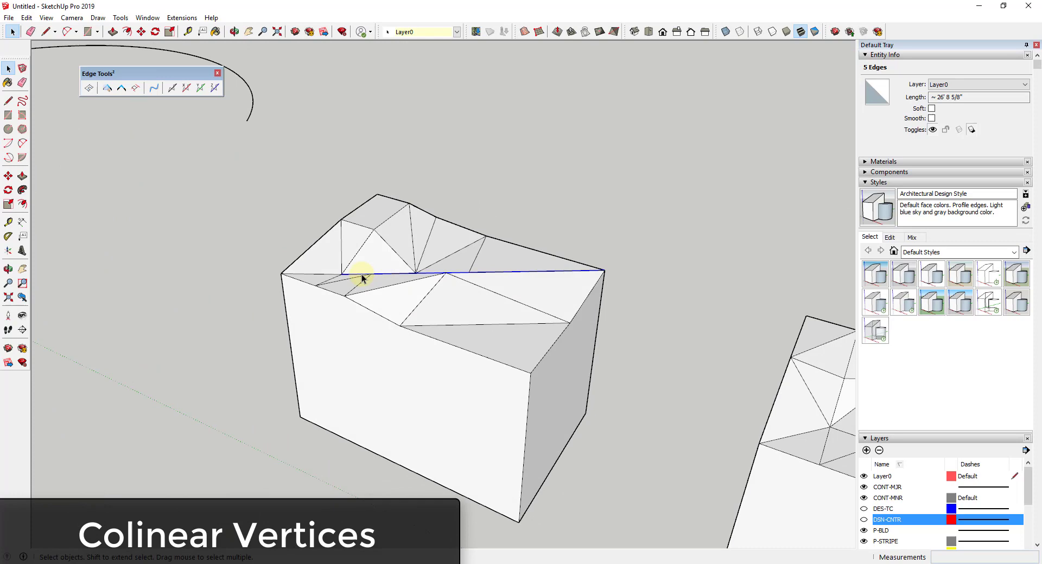
pyautogui.moveTo(568, 290)
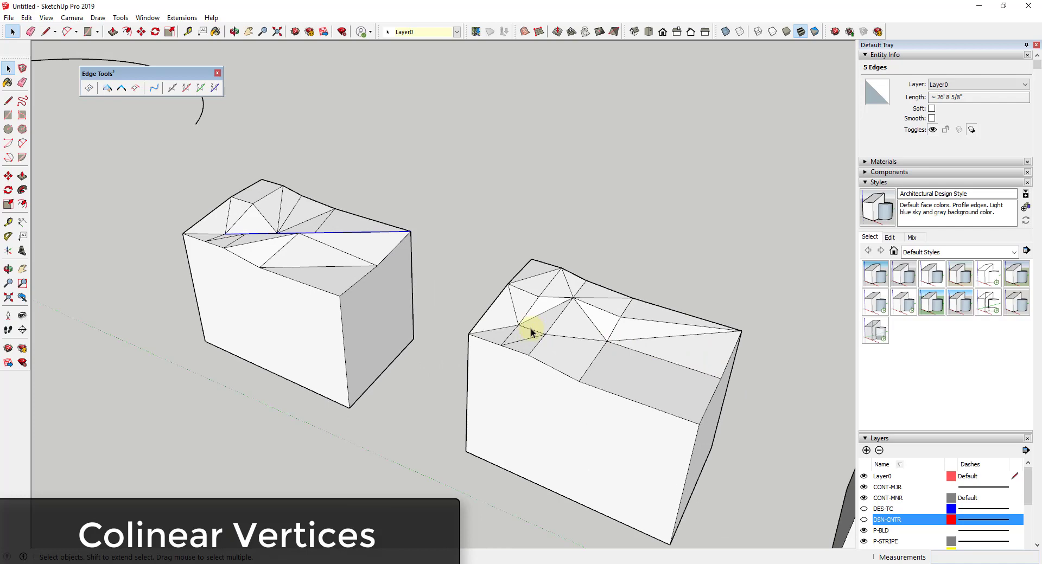
pyautogui.click(628, 339)
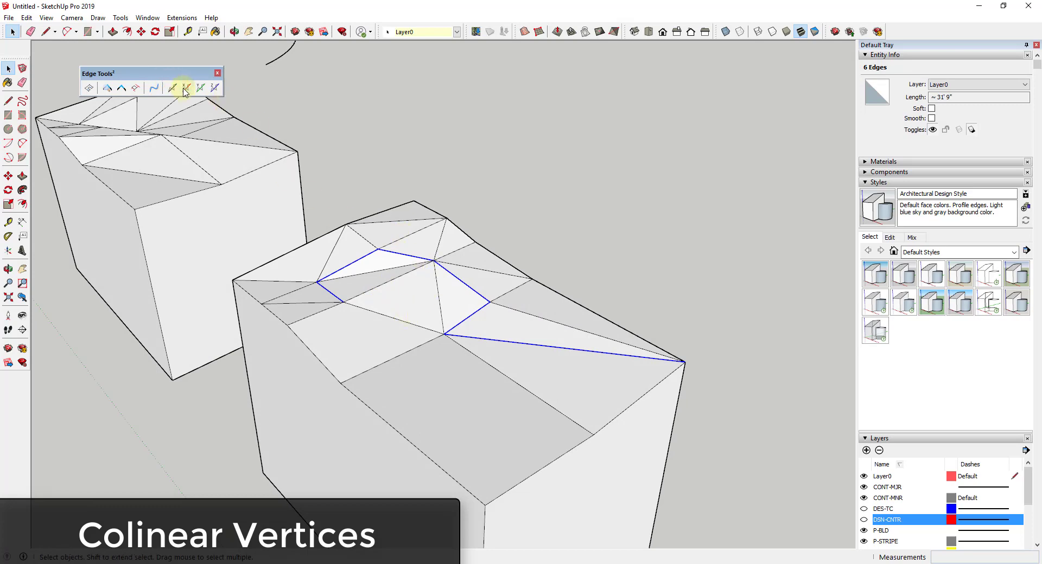
# Step: Make the six selected ridge edges' vertices colinear, straightening the second box's zigzag
pyautogui.click(186, 88)
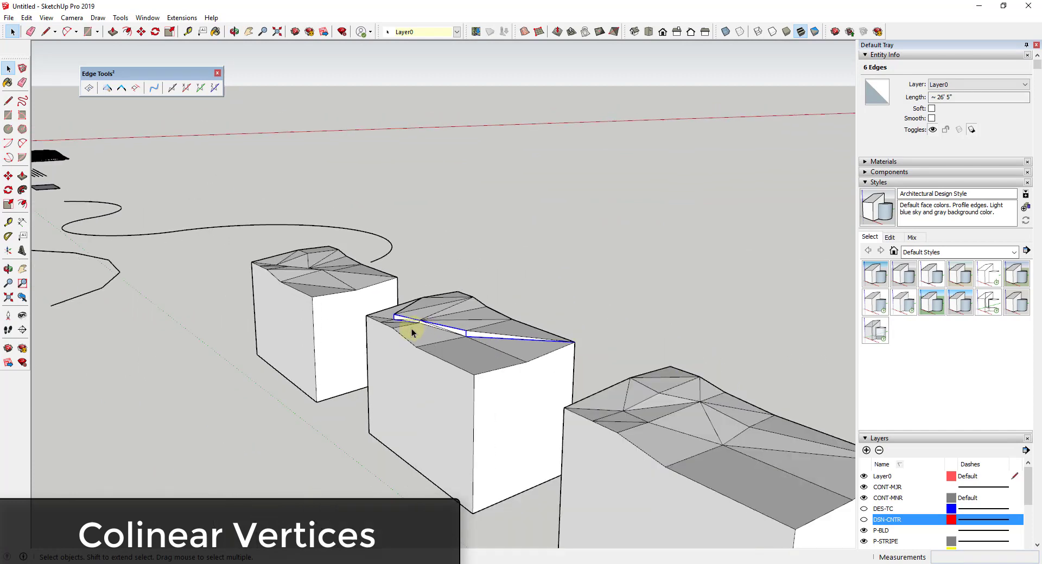
pyautogui.moveTo(412, 332); pyautogui.dragTo(442, 366)
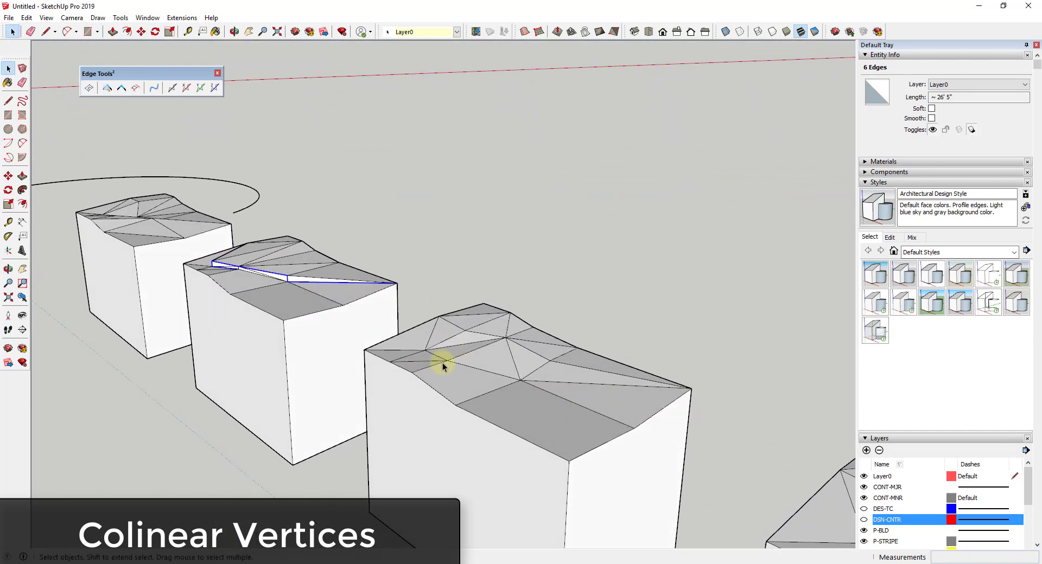
# Step: Shift-select the ridge edges on the next box's top to build a 6-edge path for straightening
pyautogui.click(442, 352)
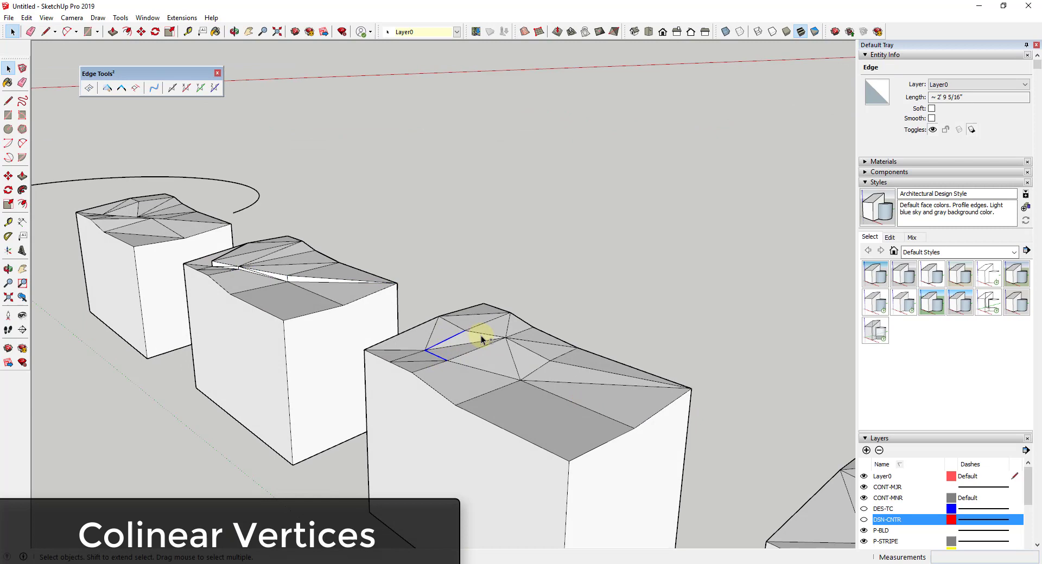
pyautogui.click(542, 370)
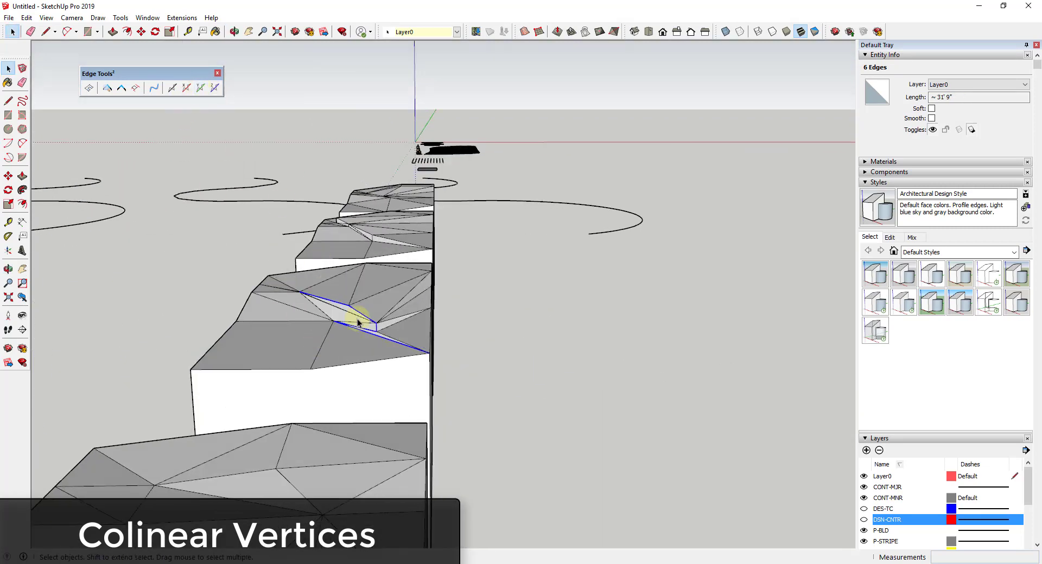
pyautogui.moveTo(359, 319); pyautogui.dragTo(239, 276)
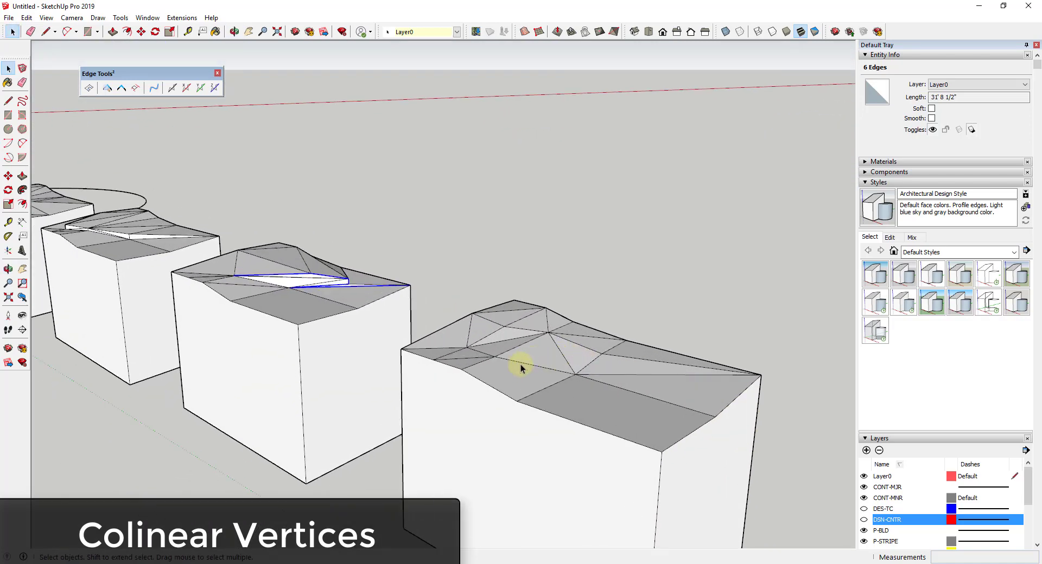
pyautogui.click(479, 359)
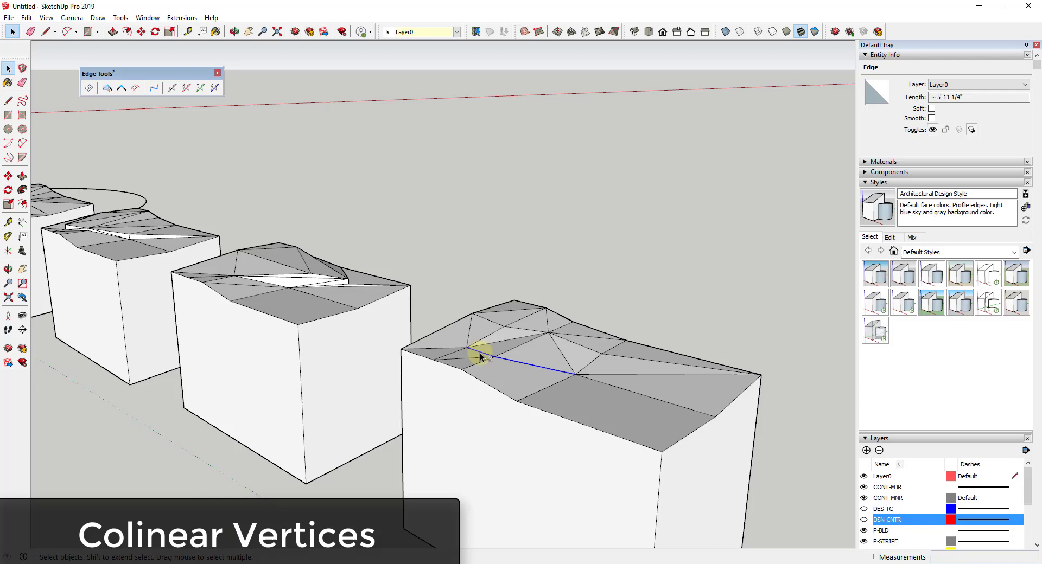
pyautogui.click(529, 332)
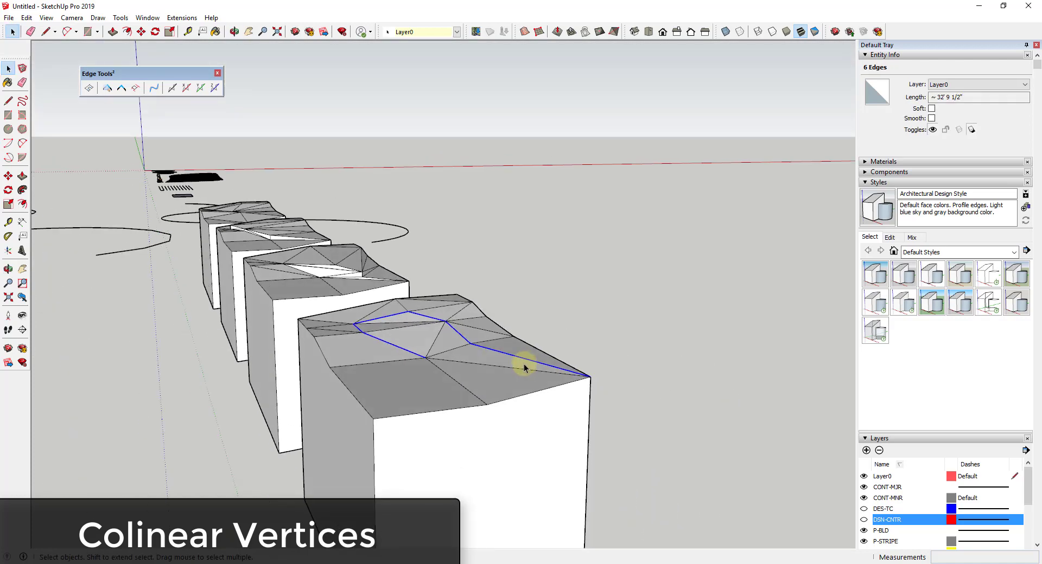
pyautogui.moveTo(215, 88)
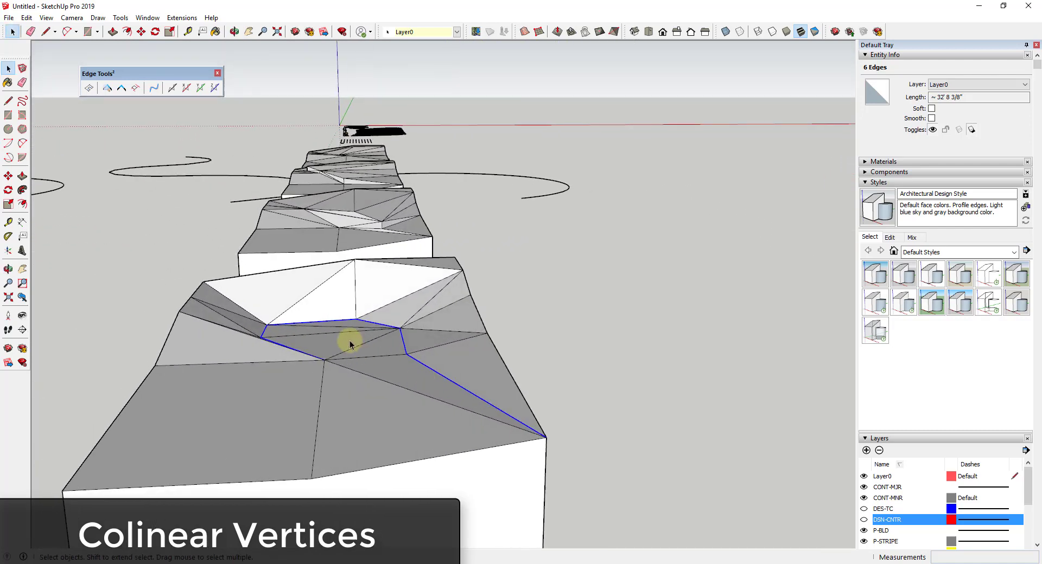
# Step: Orbit in to inspect the realigned ridge with its sunken dip, then back out over all boxes
pyautogui.moveTo(352, 344); pyautogui.dragTo(551, 386)
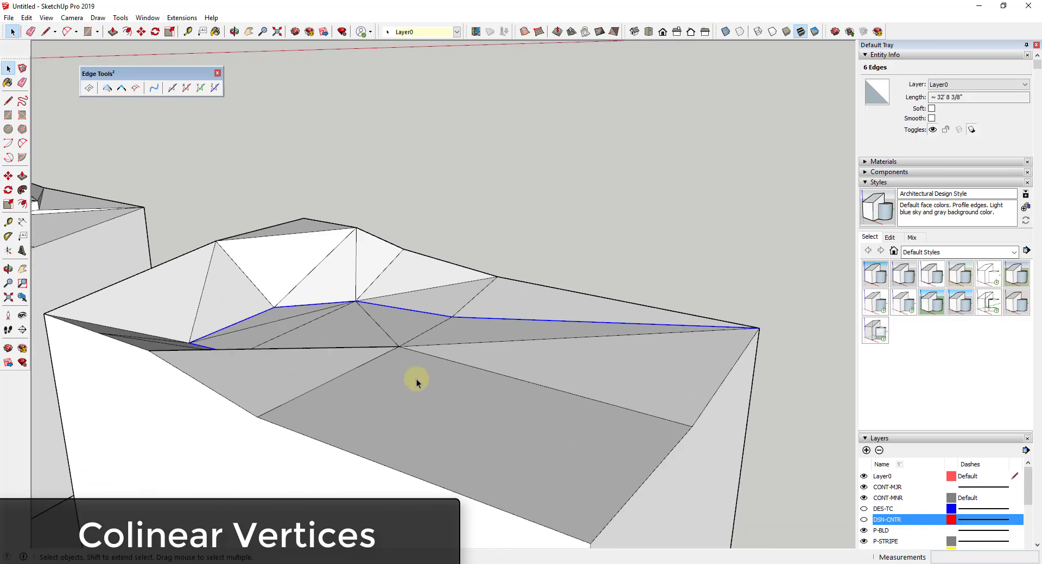
pyautogui.moveTo(417, 383); pyautogui.dragTo(672, 408)
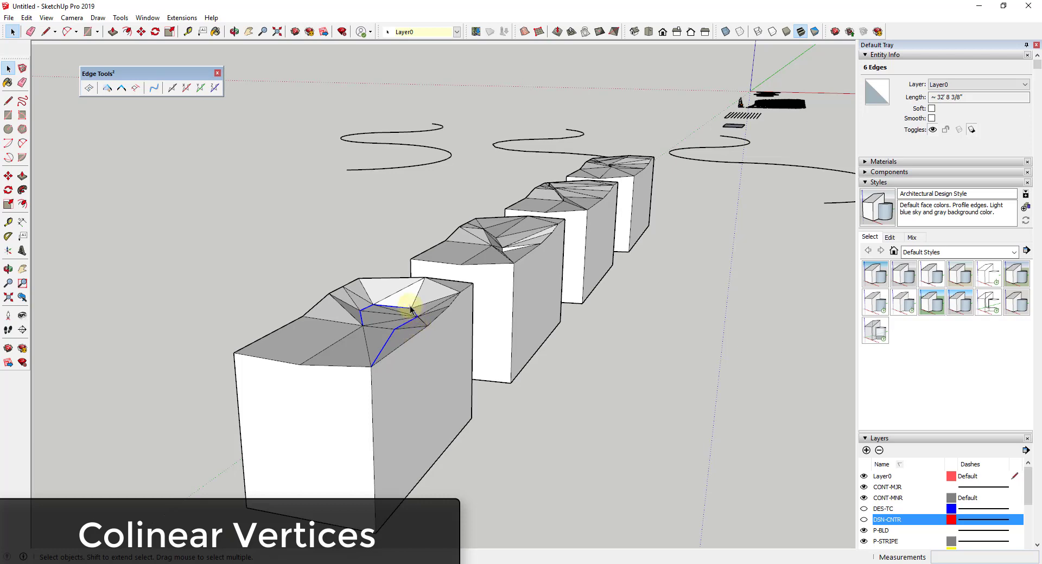
pyautogui.moveTo(551, 298)
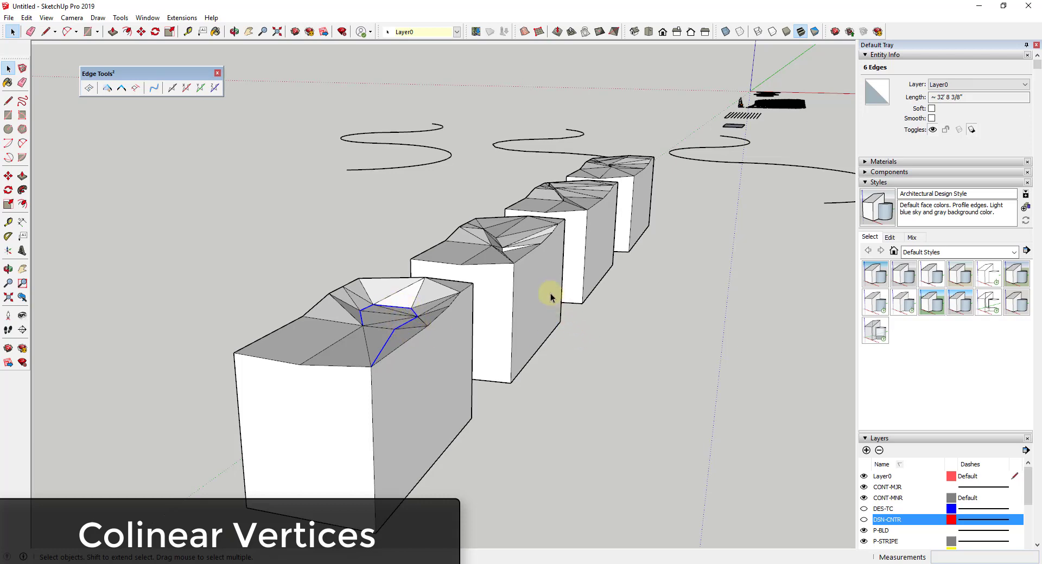
pyautogui.moveTo(395, 341)
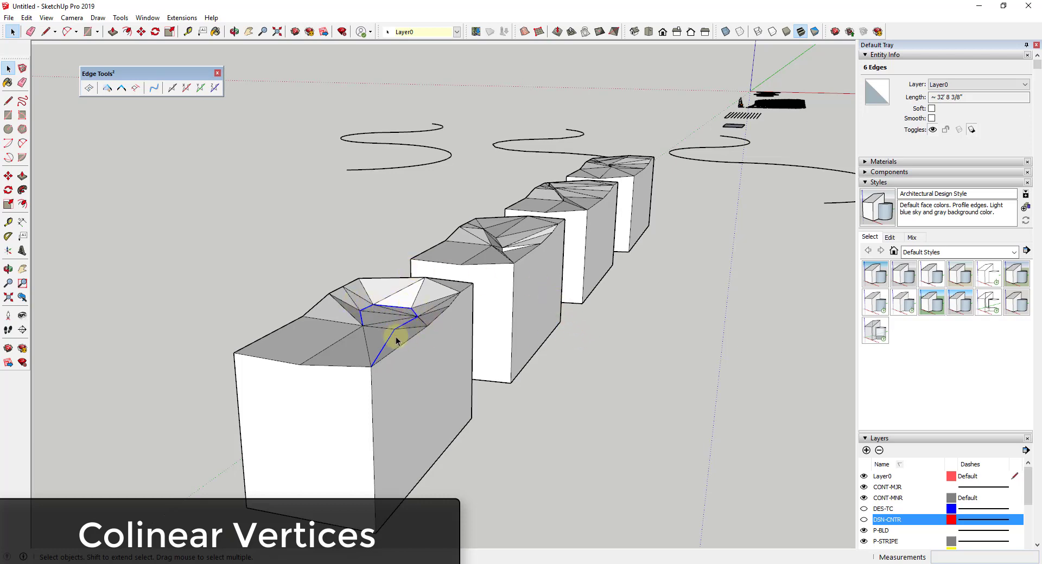